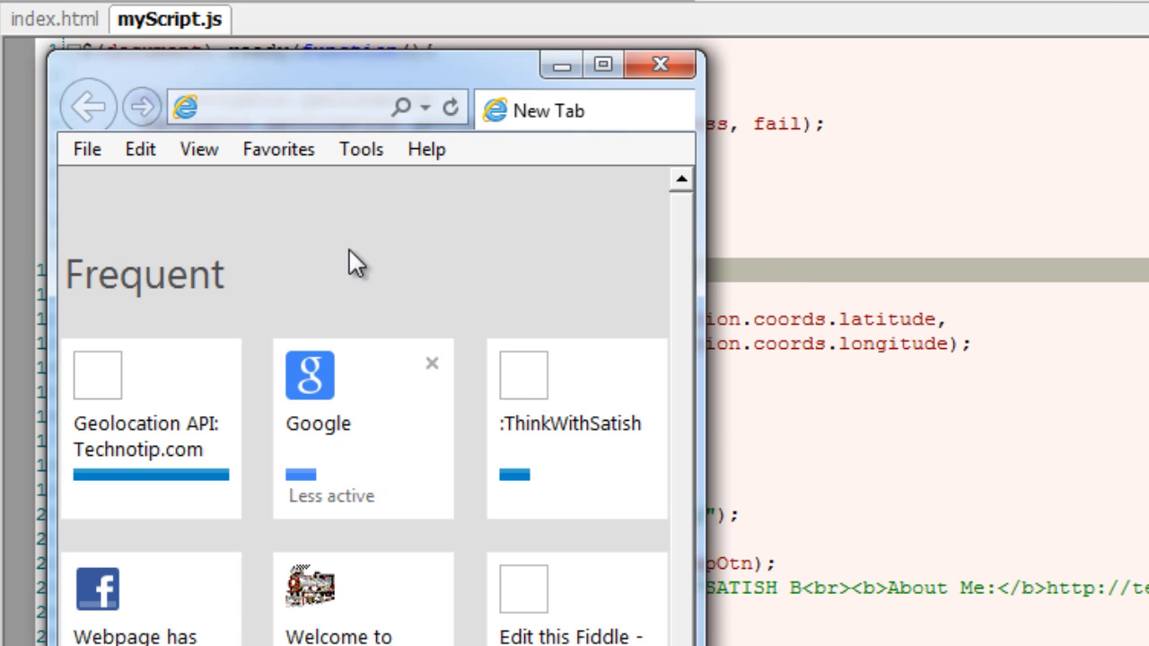
Enter localhost/ in the browser address bar and return to myScript.js in the editor
{"action": "type", "text": "localhost/"}
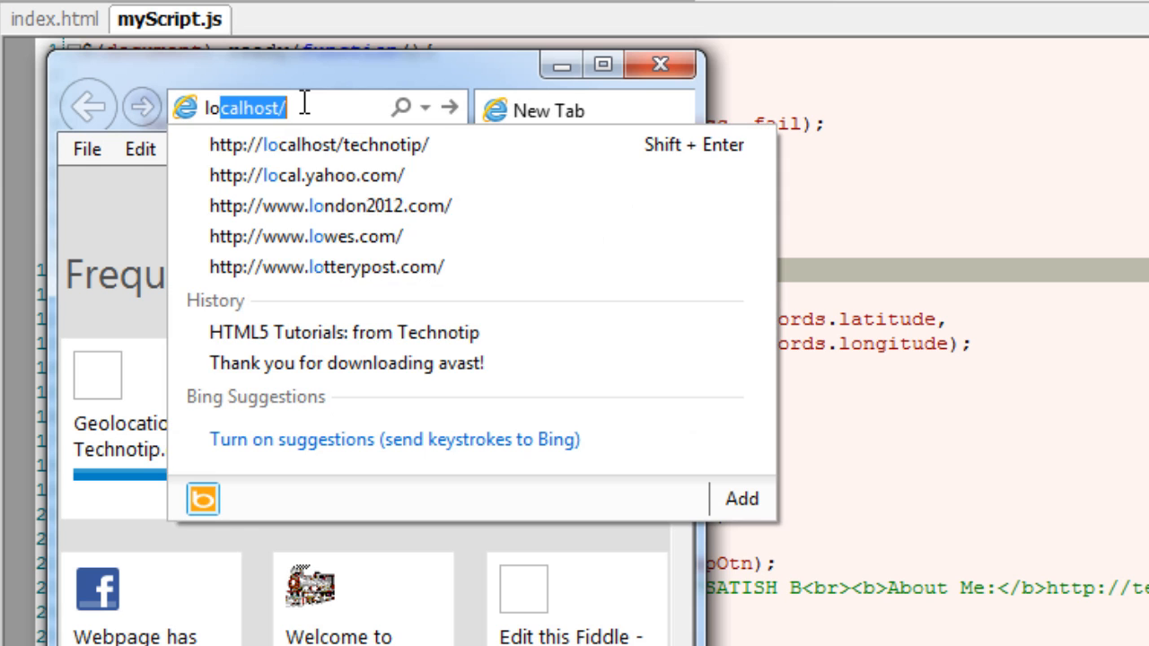
{"action": "left_click", "coordinate": [317, 143]}
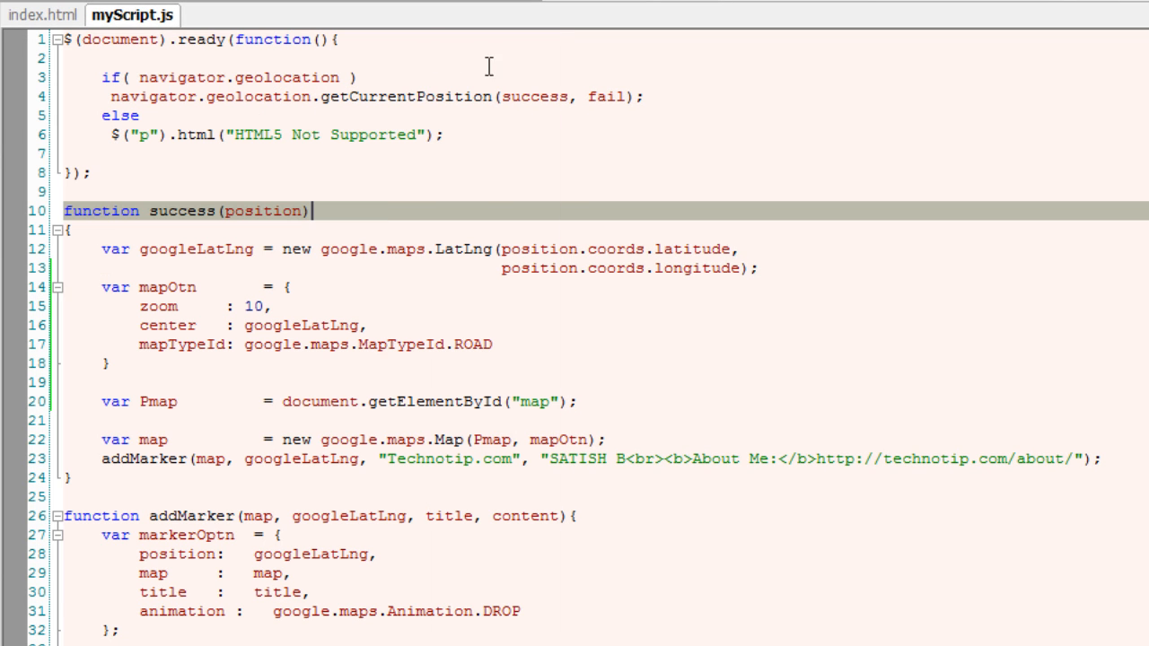
Inside the geolocation check, add the getCurrentPosition(success, fail) call and start a var optn object
{"action": "left_click", "coordinate": [453, 77]}
{"action": "type", "text": "{"}
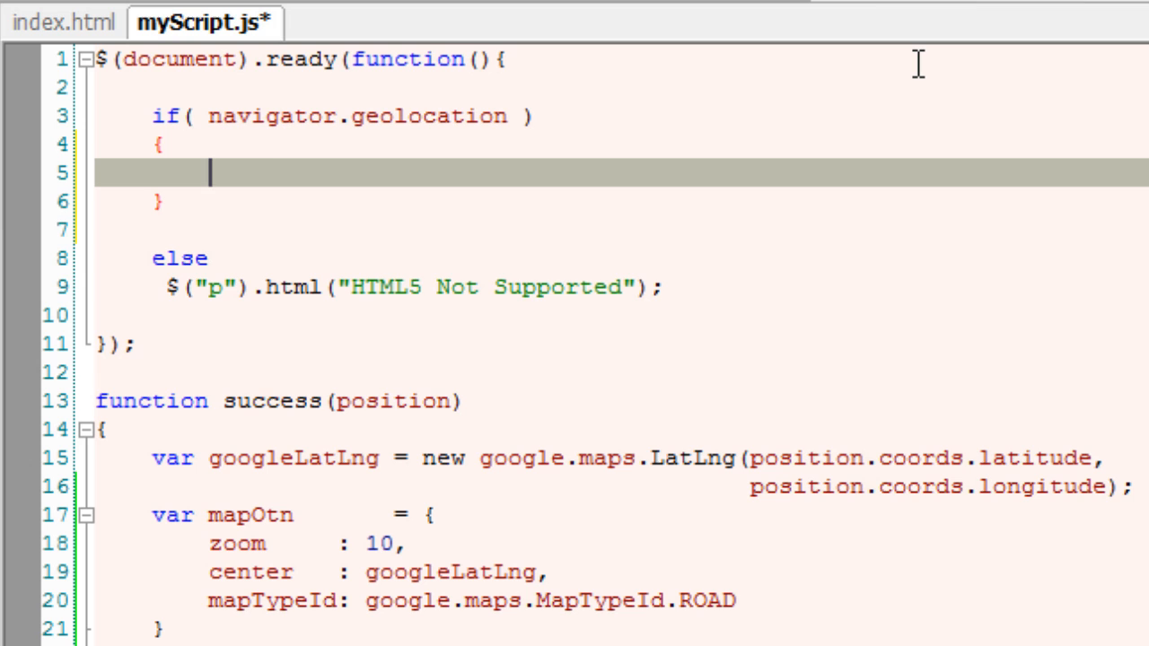
{"action": "type", "text": "navigator.geolocation.getCurrentPosition(success, fail);"}
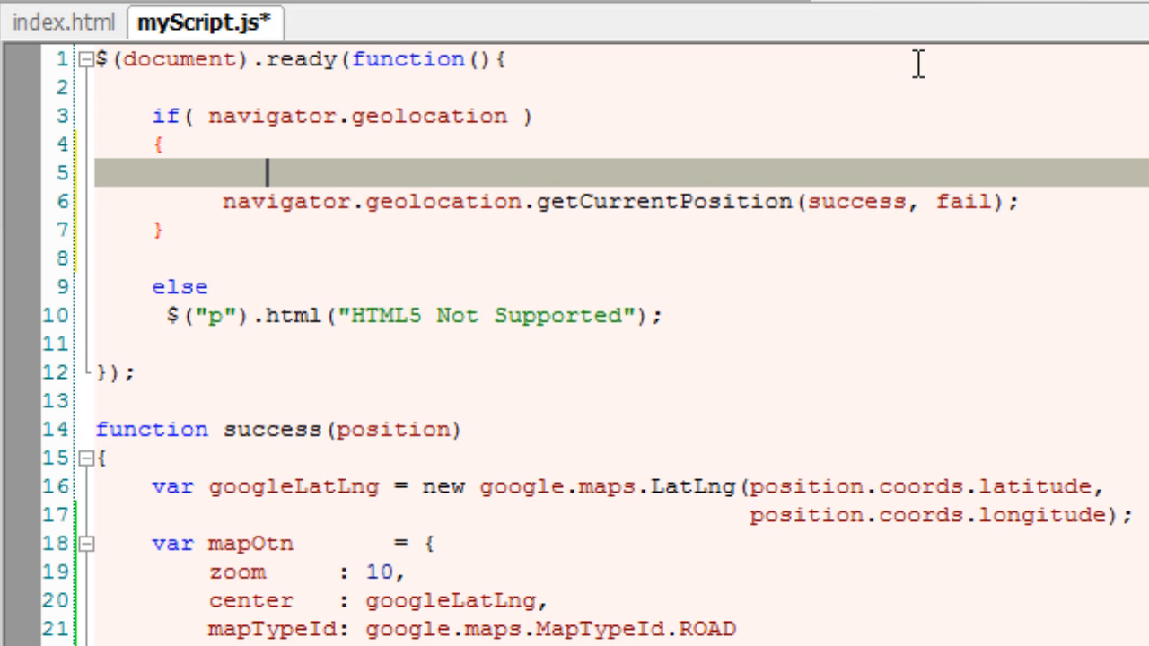
{"action": "type", "text": "optn = {"}
{"action": "type", "text": "};"}
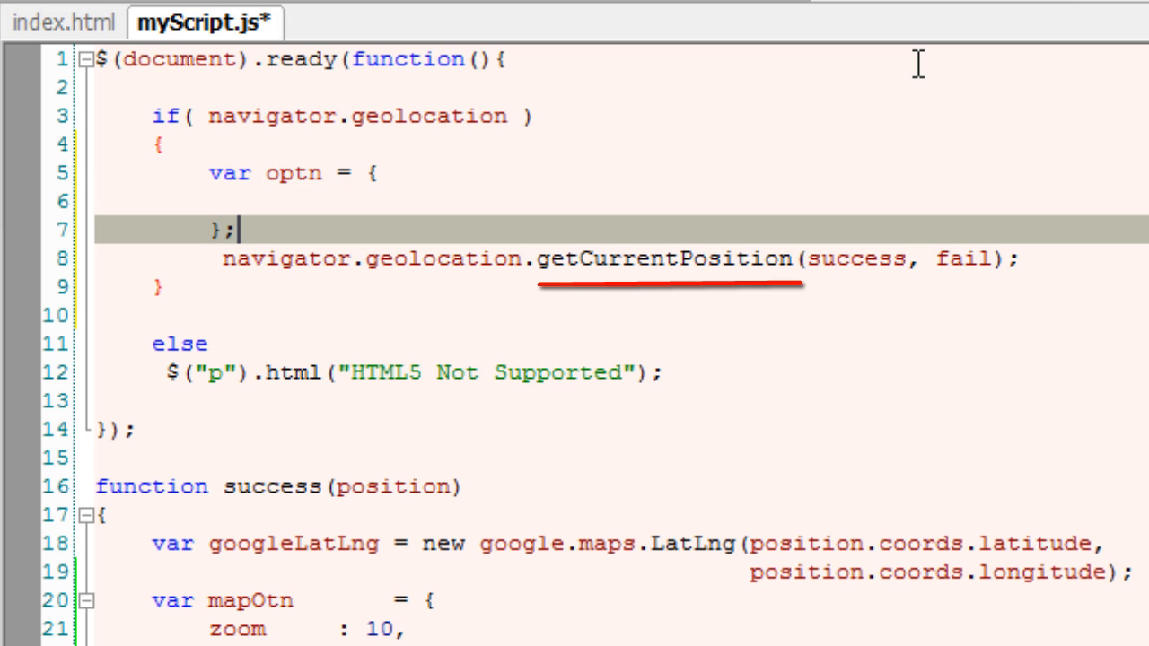
{"action": "left_click", "coordinate": [269, 201]}
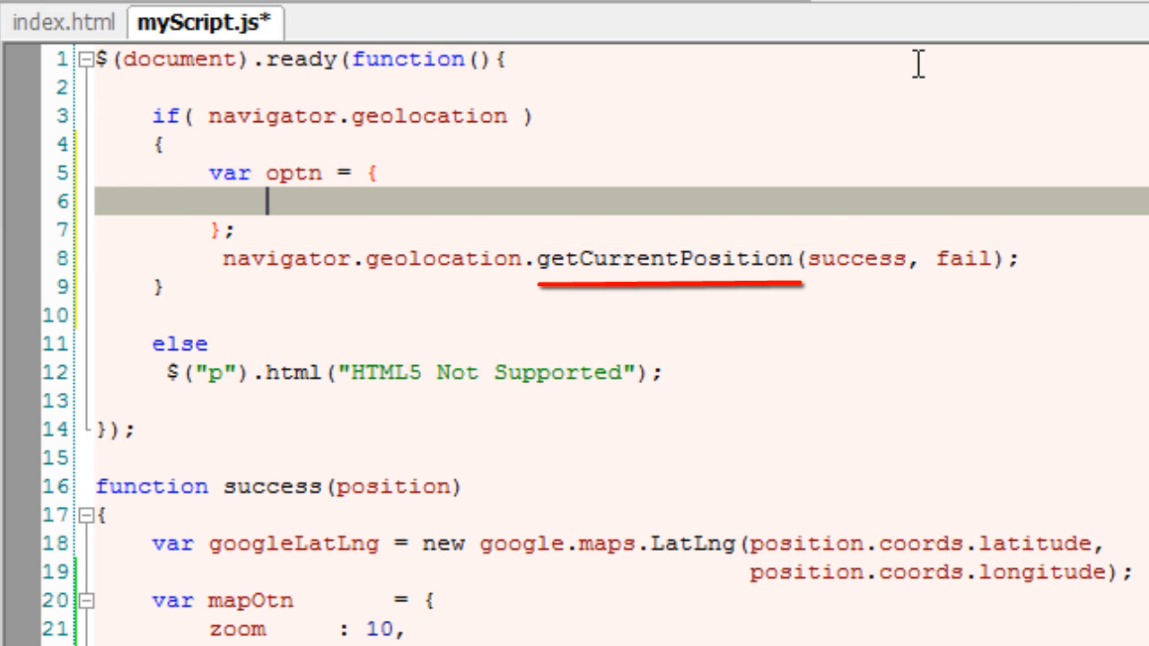
Give optn the properties enableHighAccuracy: true and timeout: Infinity
{"action": "type", "text": "enab"}
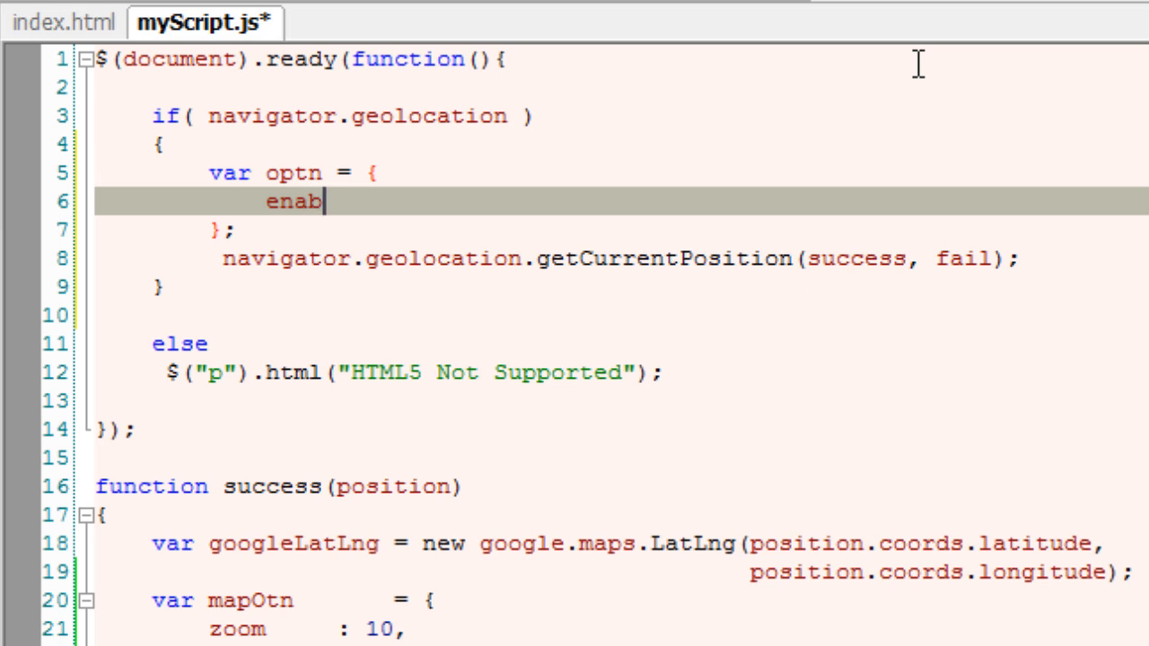
{"action": "type", "text": "leHighA"}
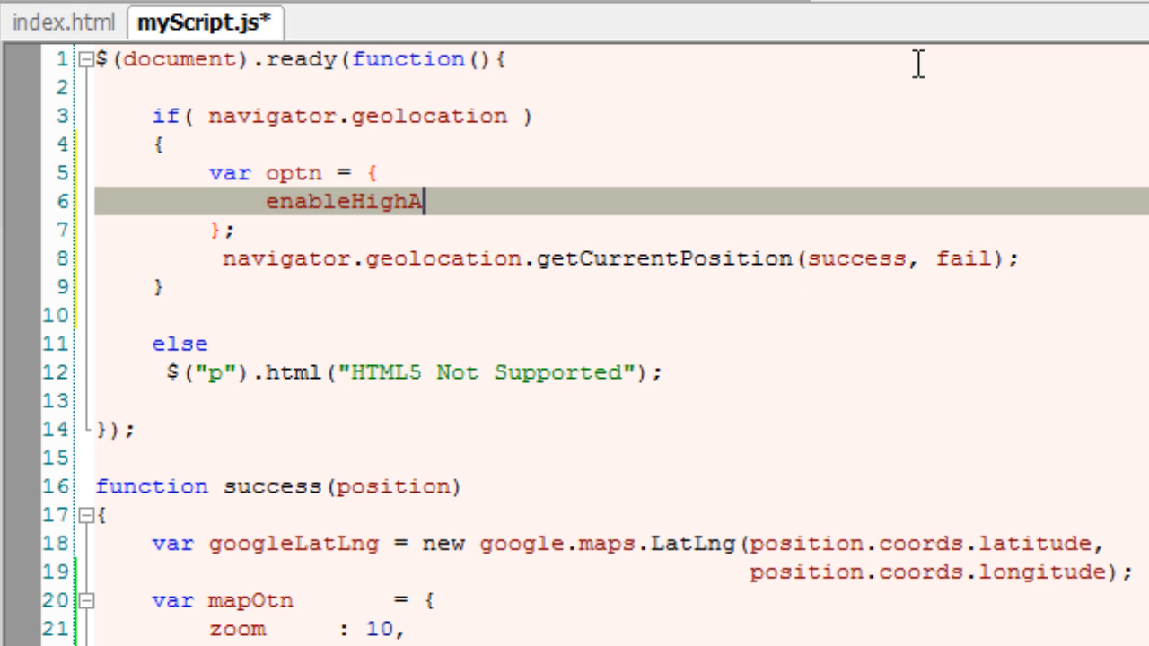
{"action": "type", "text": "ccuract"}
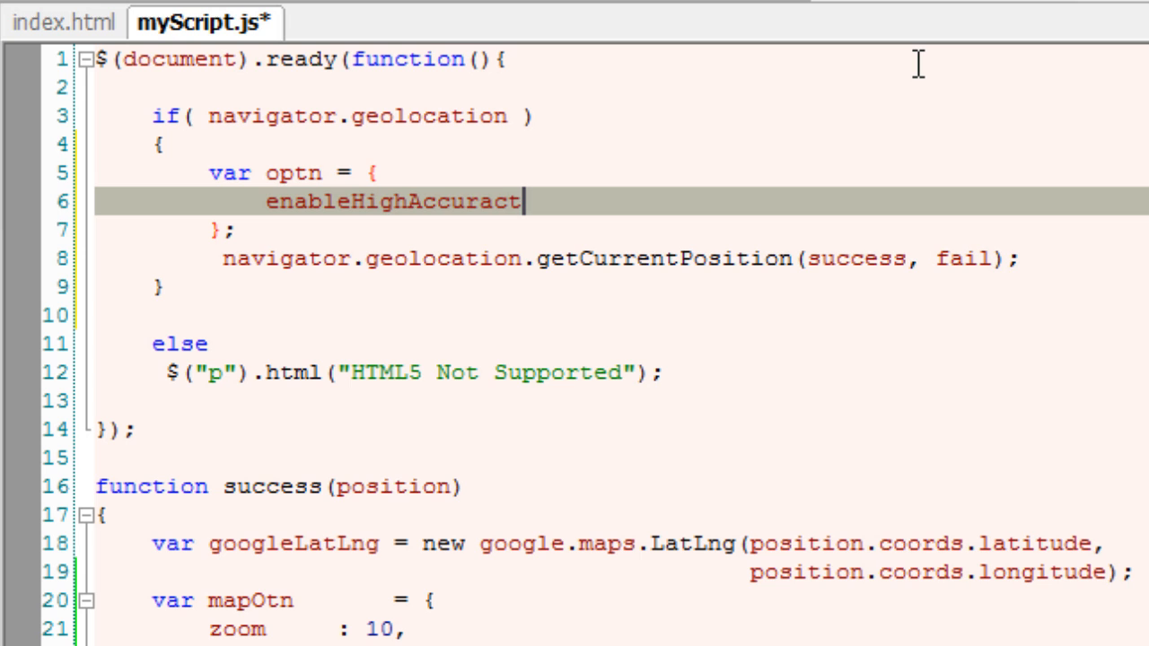
{"action": "type", "text": "y: true,"}
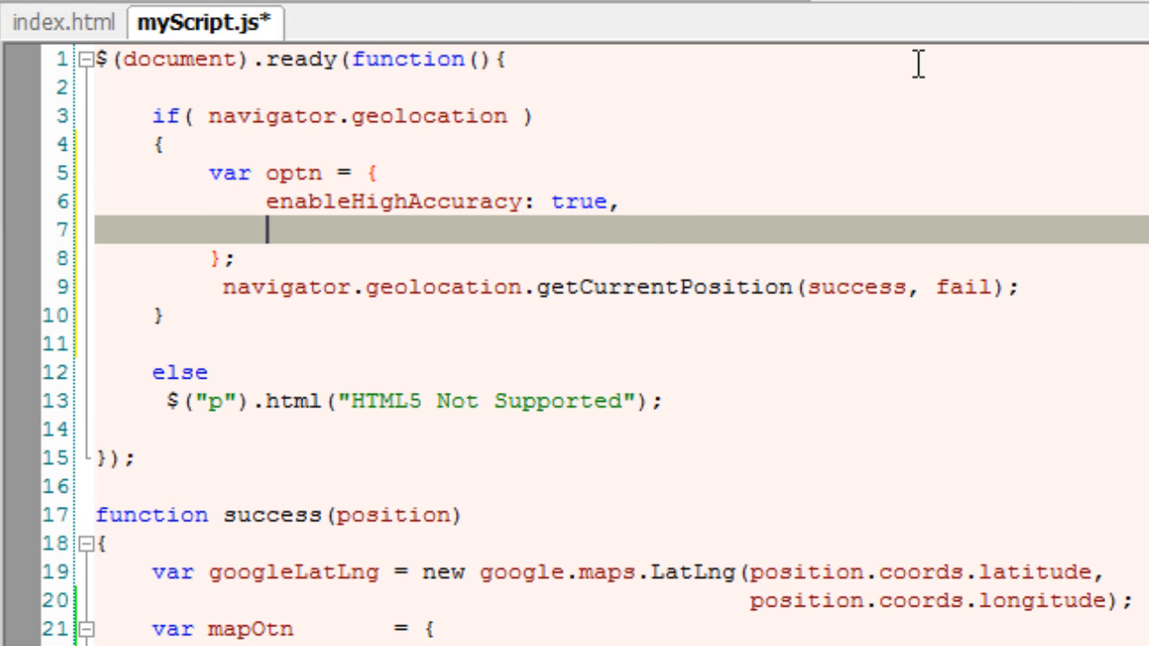
{"action": "type", "text": "timeo"}
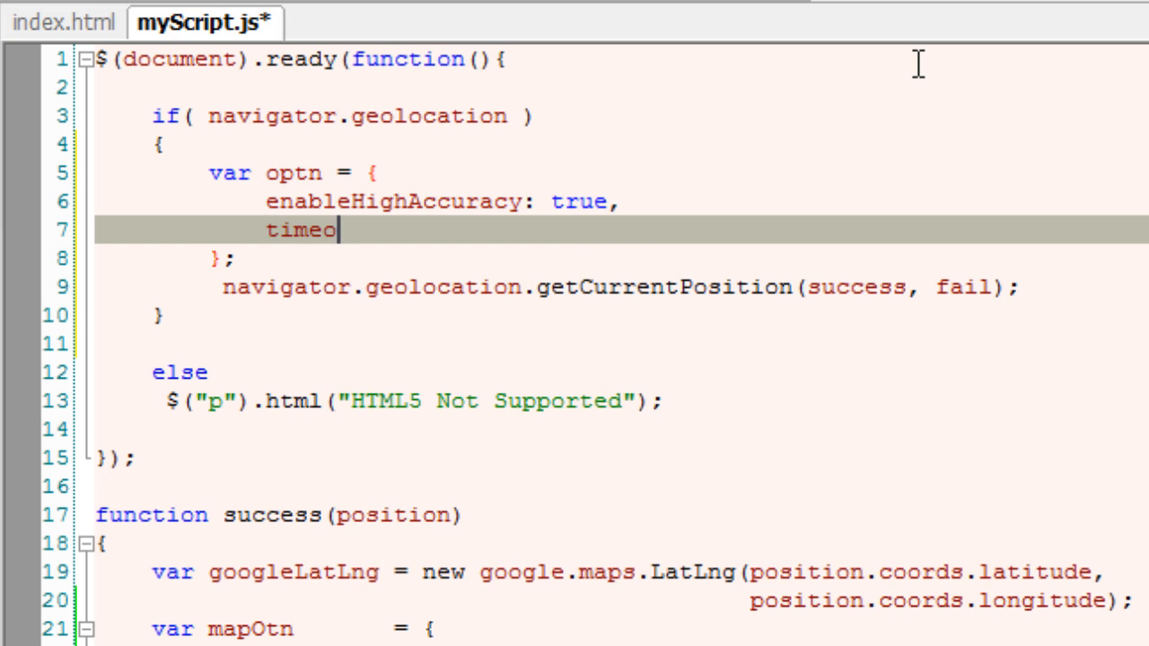
{"action": "type", "text": "ut"}
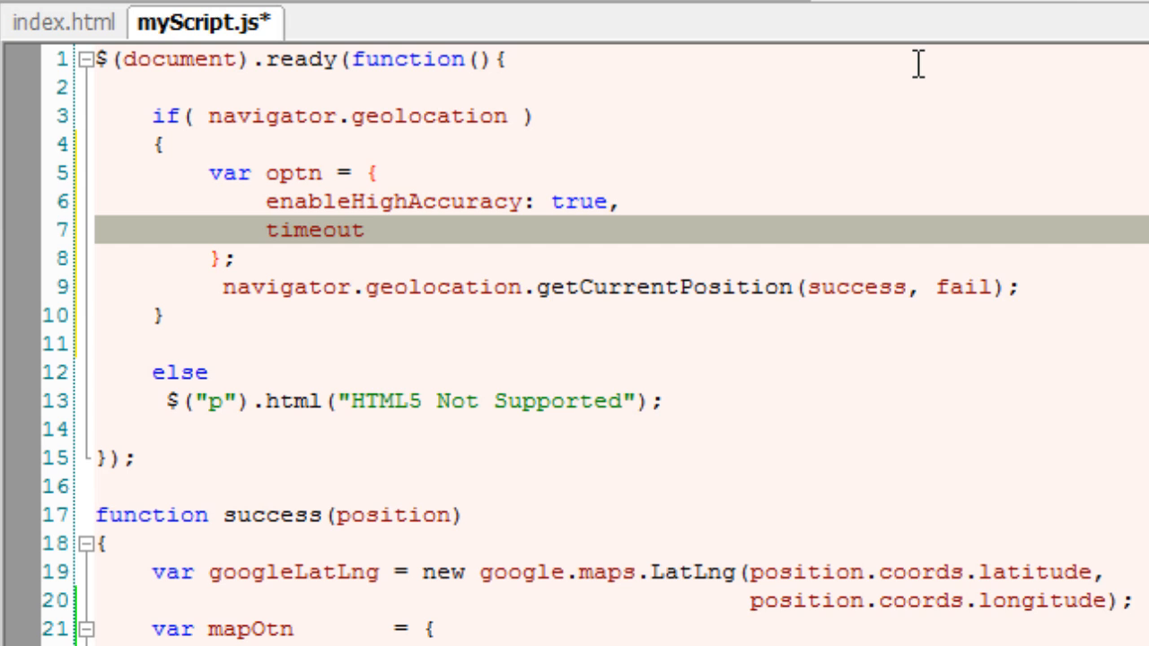
{"action": "type", "text": ":"}
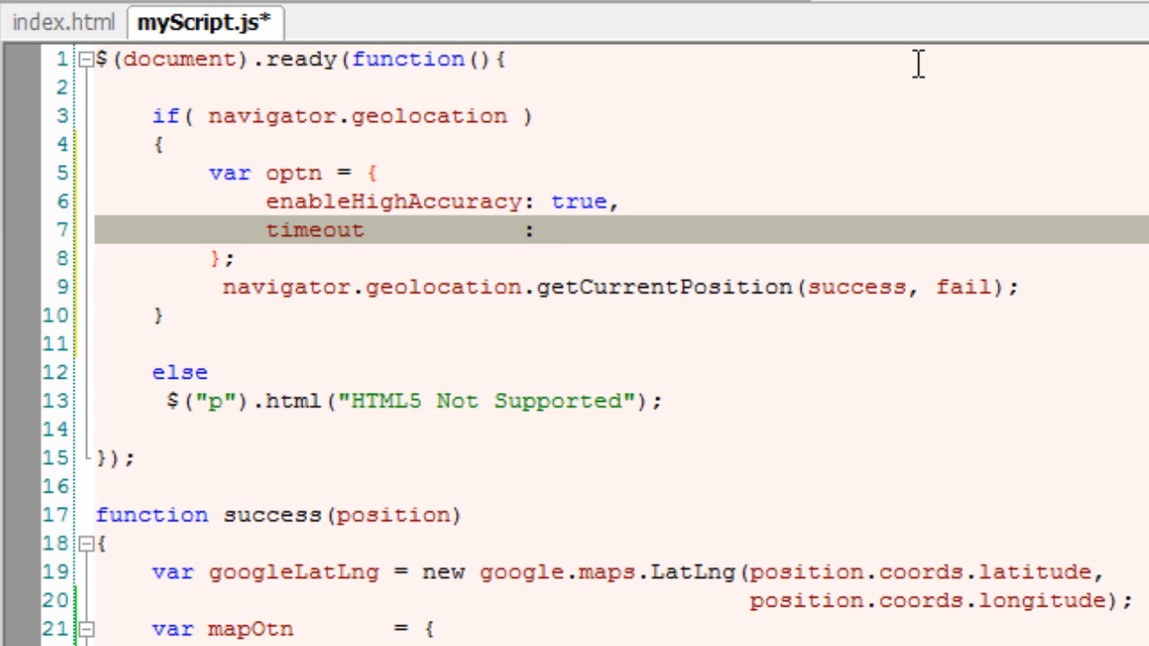
{"action": "type", "text": "Infinity,"}
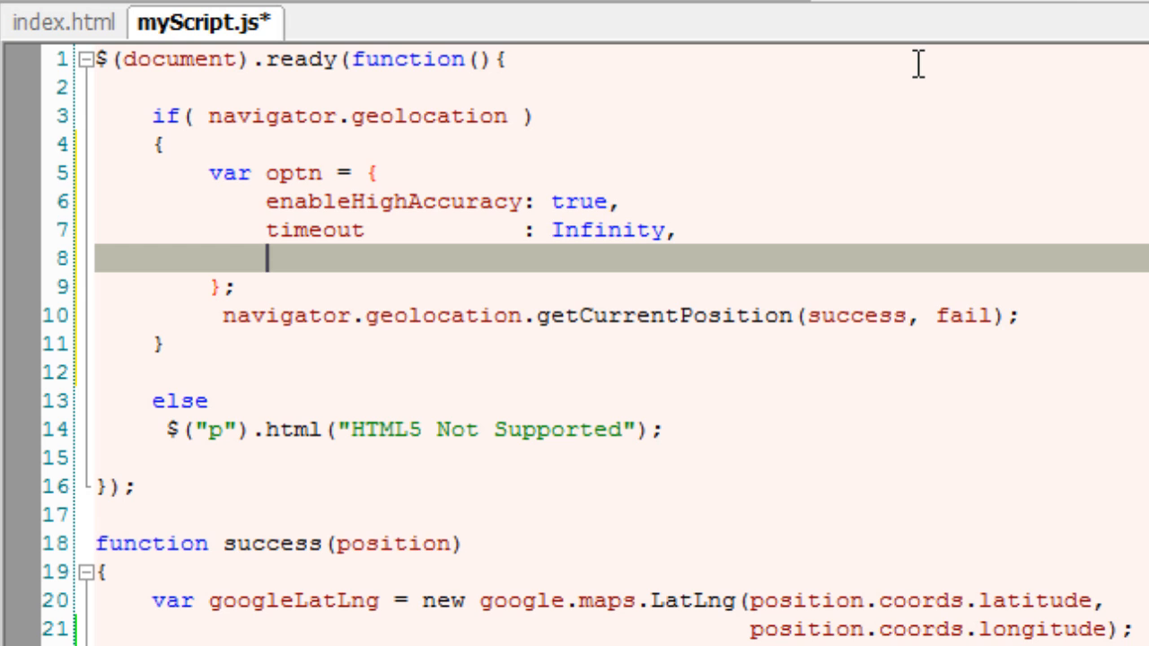
Add maximumAge: 0 to the optn object
{"action": "type", "text": "max"}
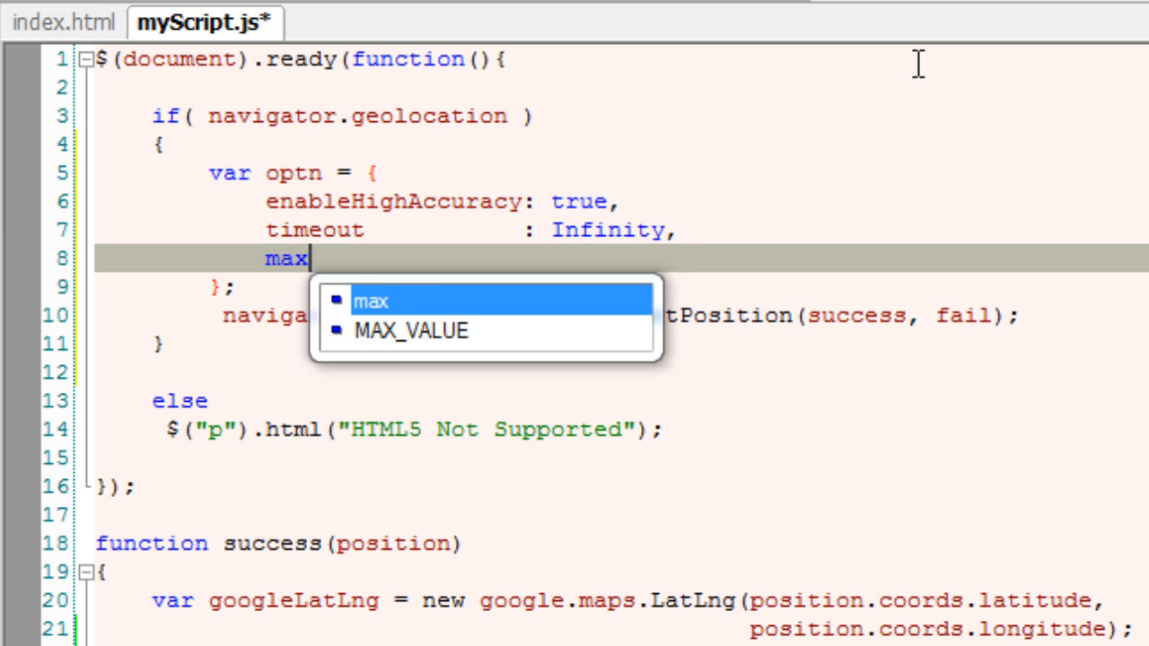
{"action": "type", "text": "imumA"}
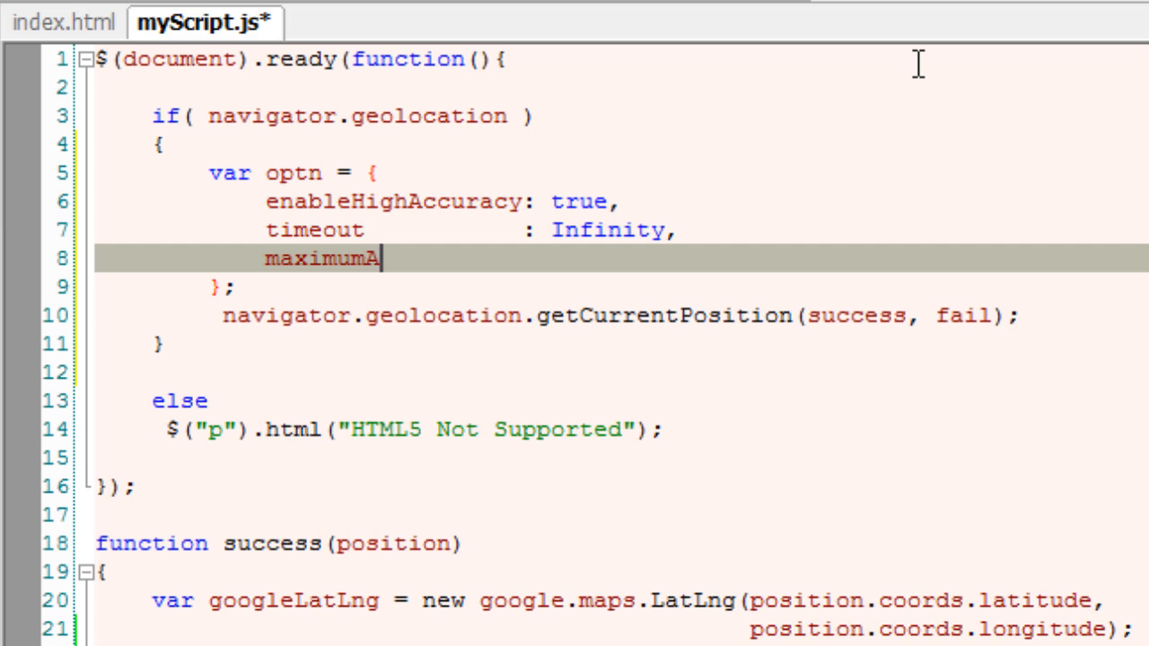
{"action": "type", "text": "ge        :"}
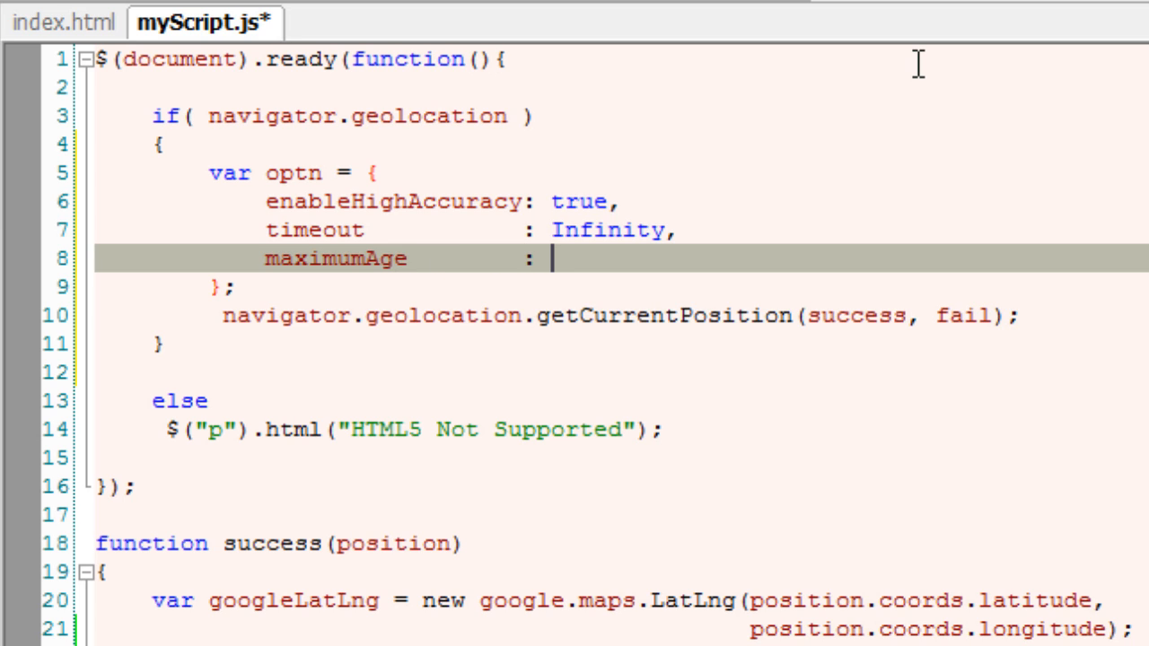
{"action": "type", "text": "0"}
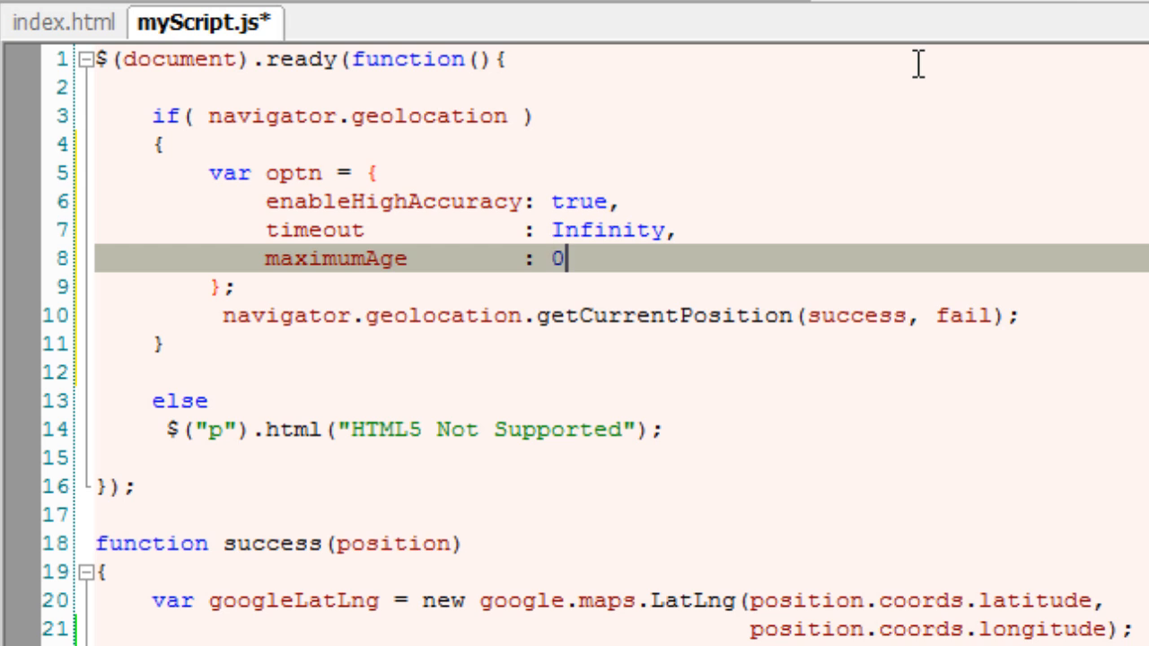
{"action": "type", "text": "In"}
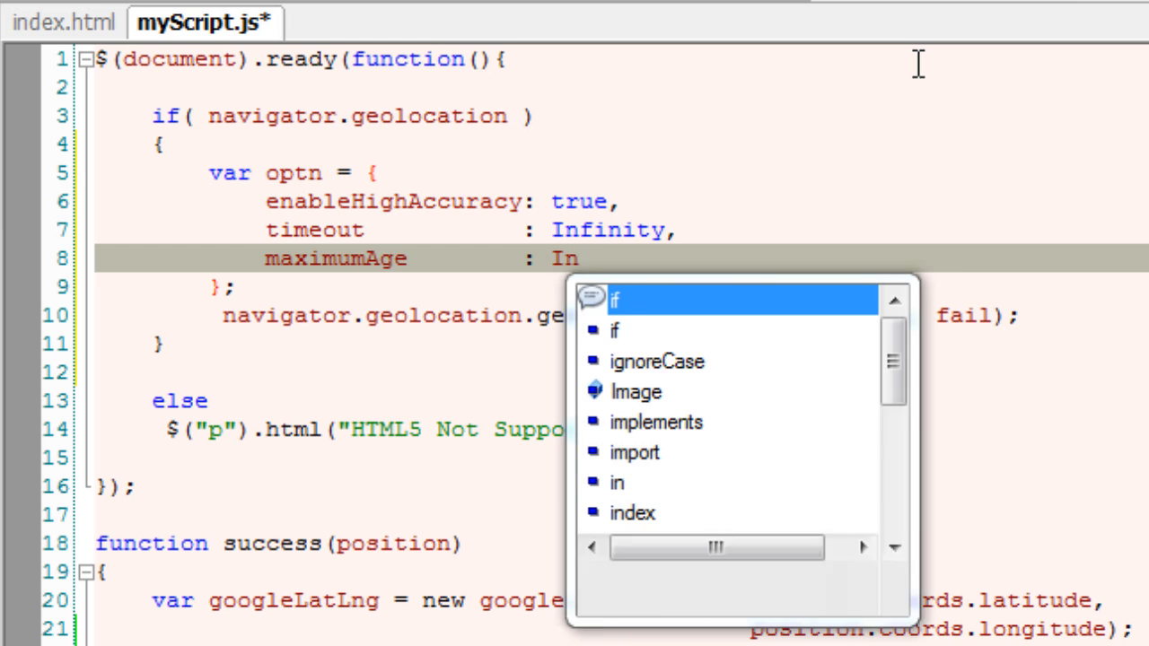
{"action": "type", "text": "0"}
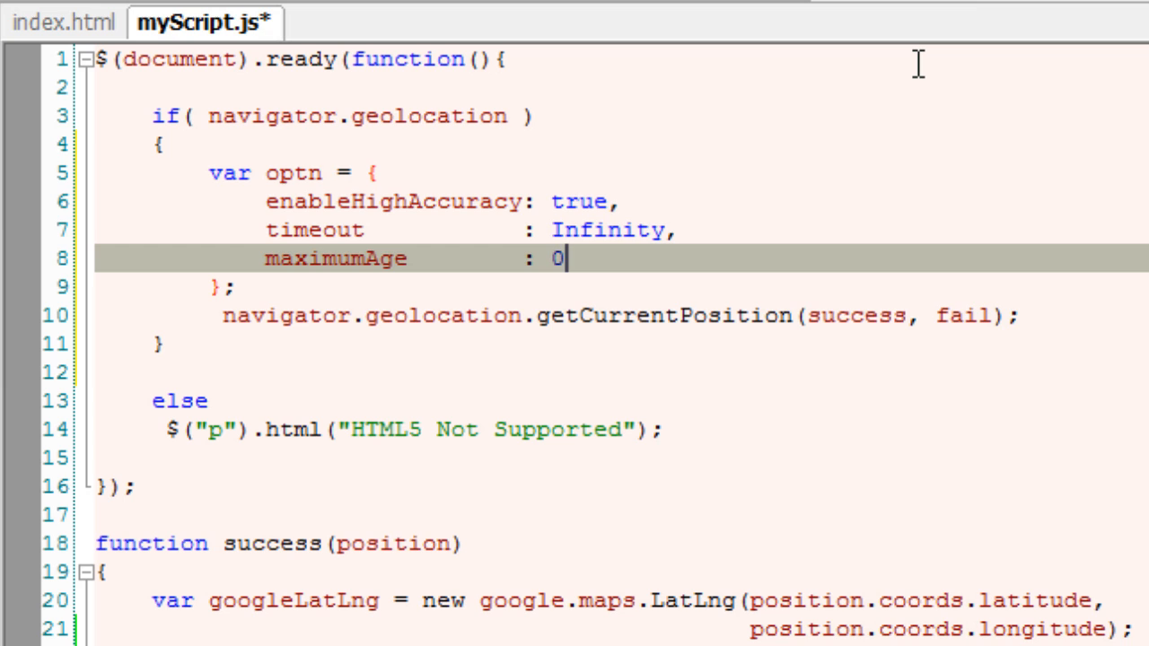
{"action": "double_click", "coordinate": [294, 173]}
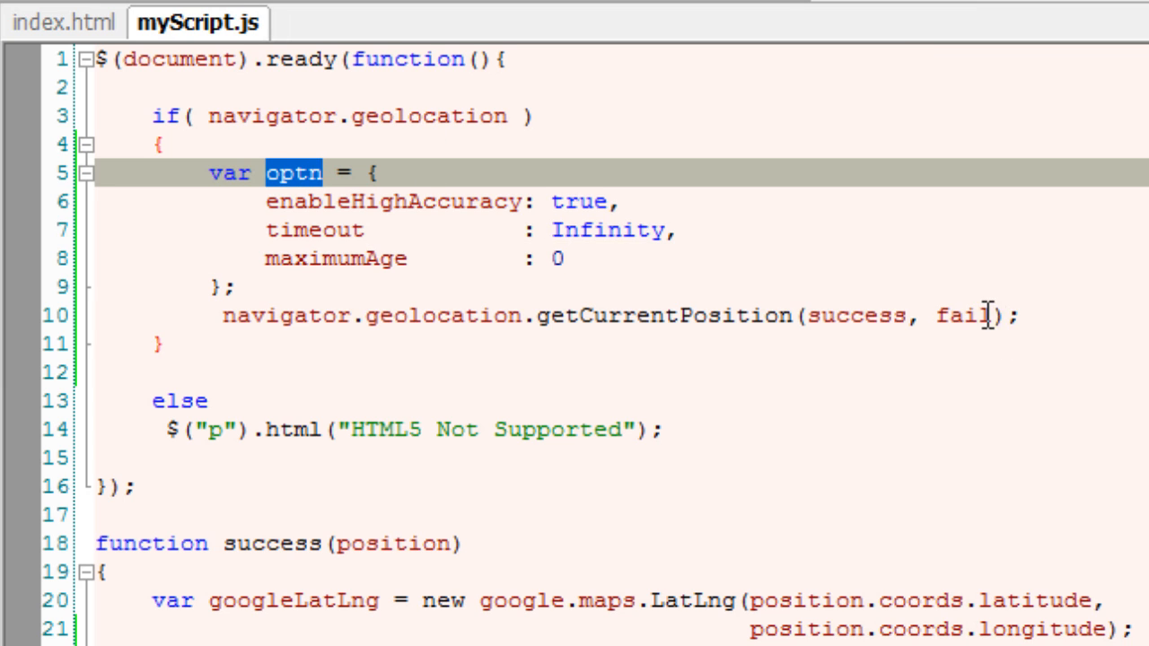
{"action": "type", "text": ", optn"}
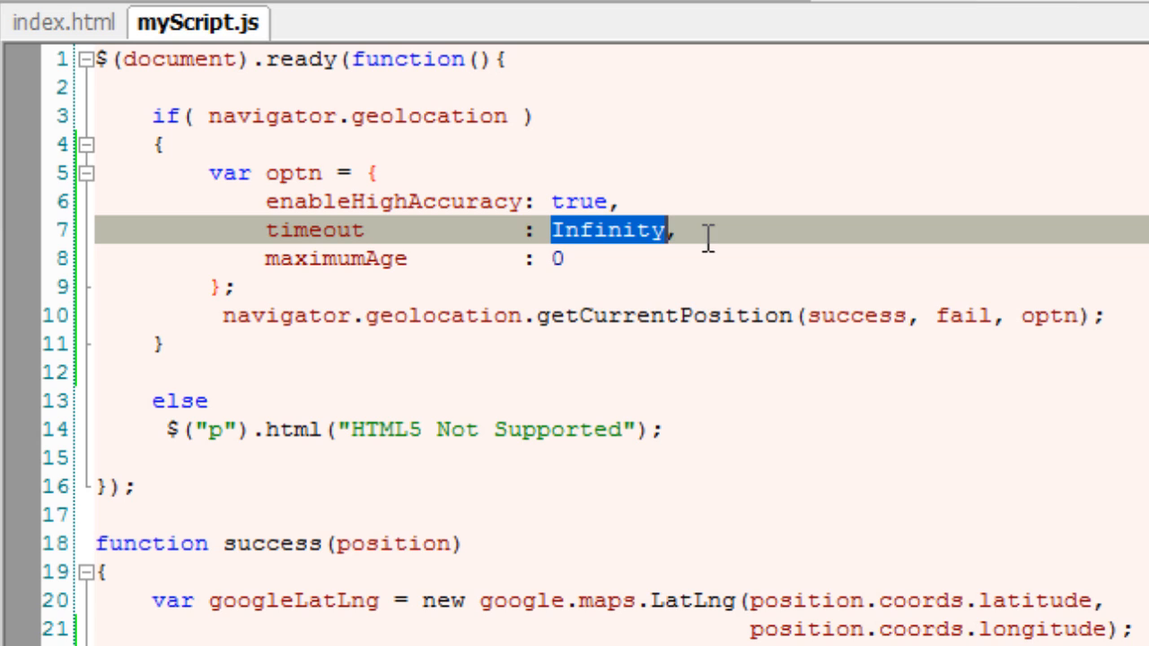
{"action": "type", "text": "6000"}
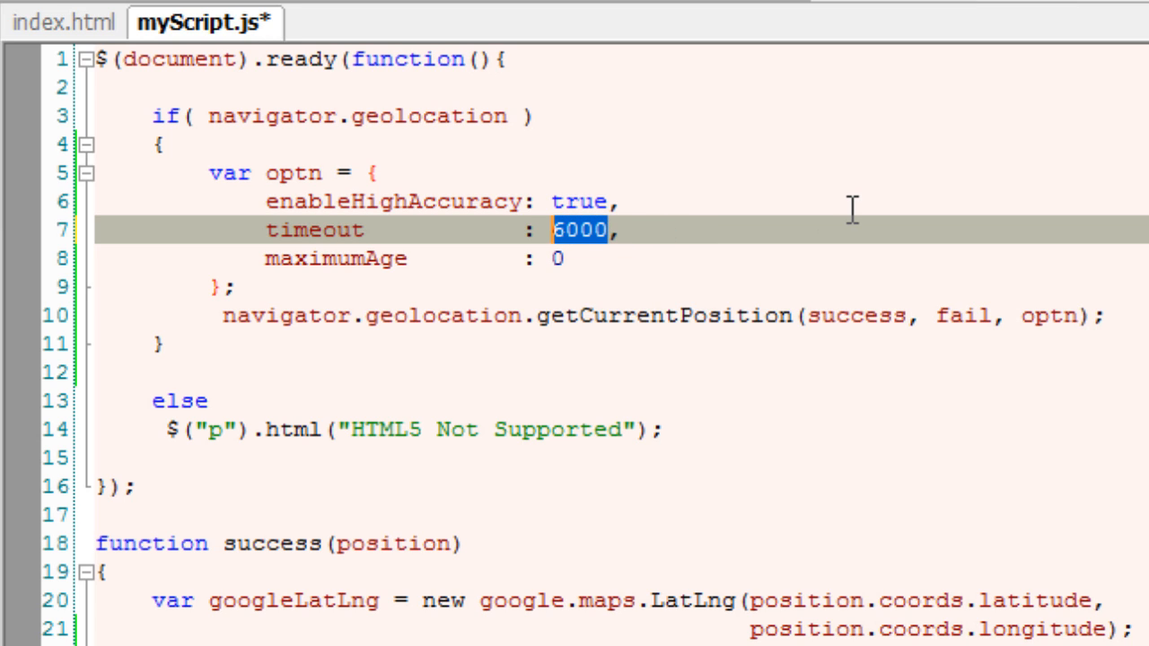
{"action": "type", "text": "Infinity"}
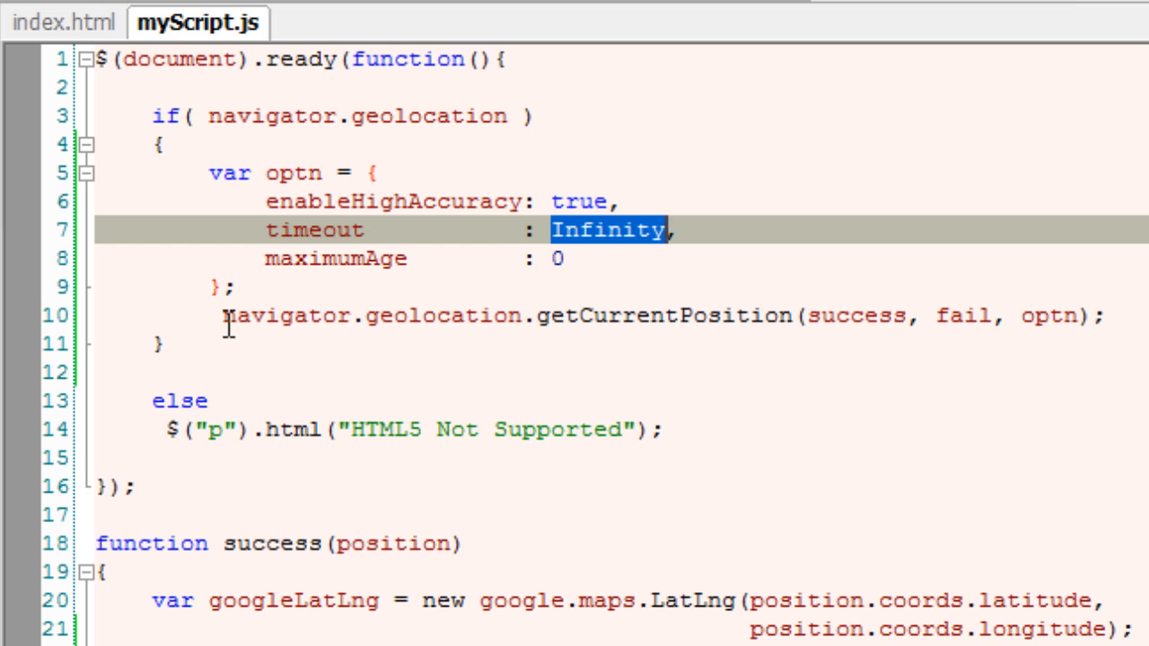
Replace getCurrentPosition with watchPosition and store its result as var watchID
{"action": "double_click", "coordinate": [664, 316]}
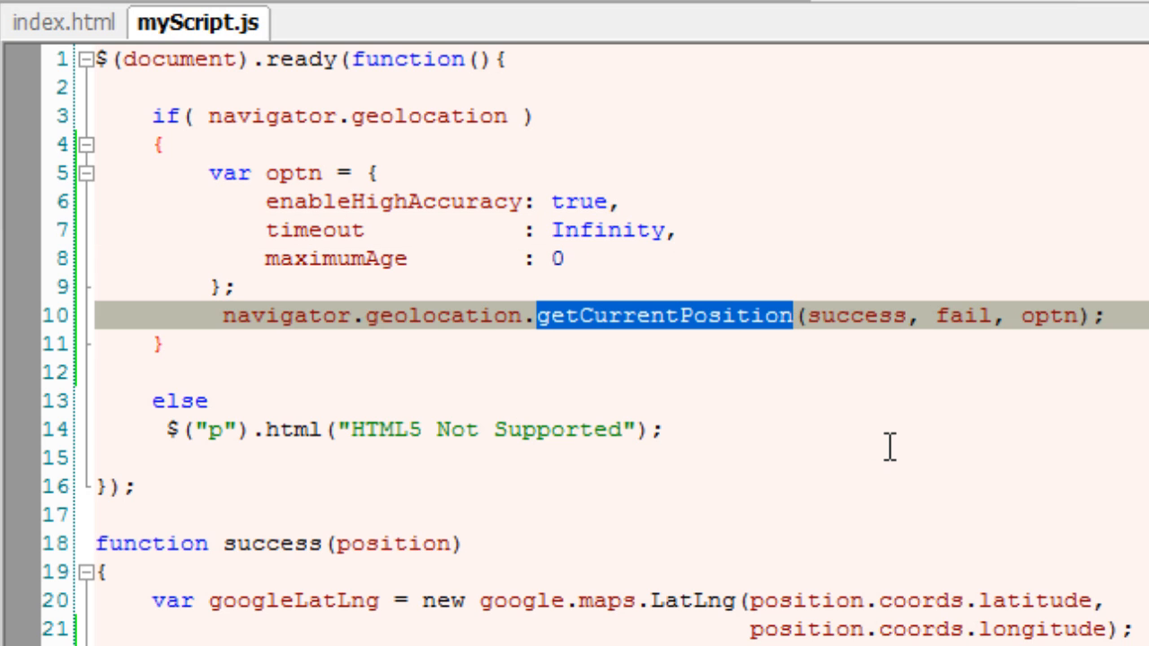
{"action": "type", "text": "watch"}
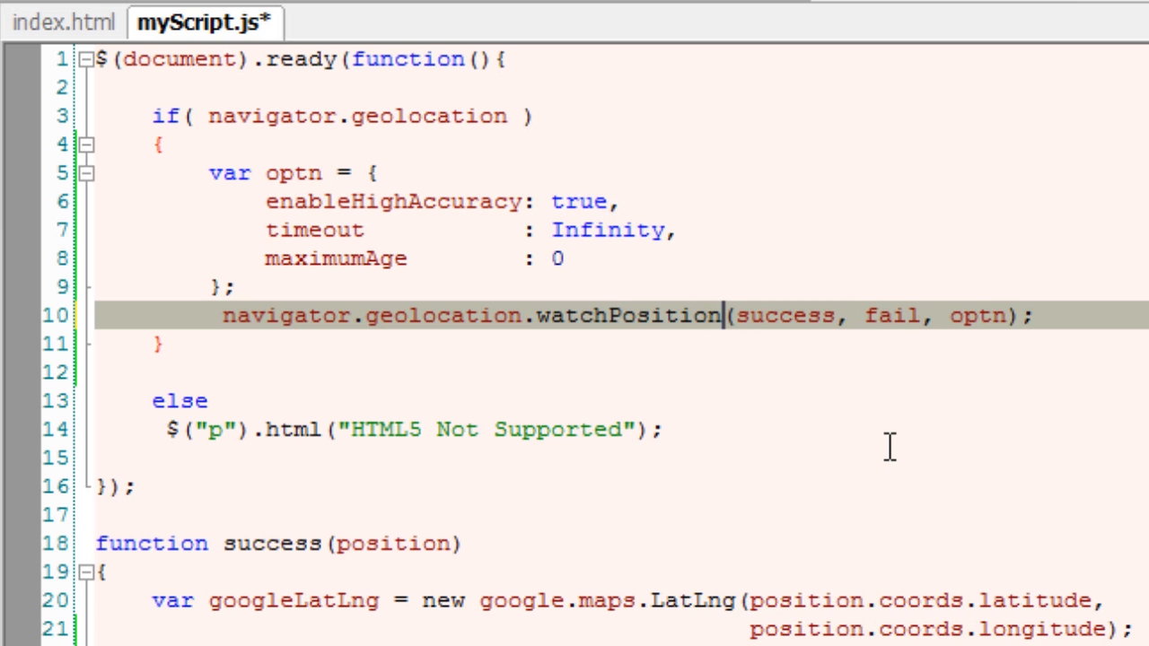
{"action": "type", "text": "var"}
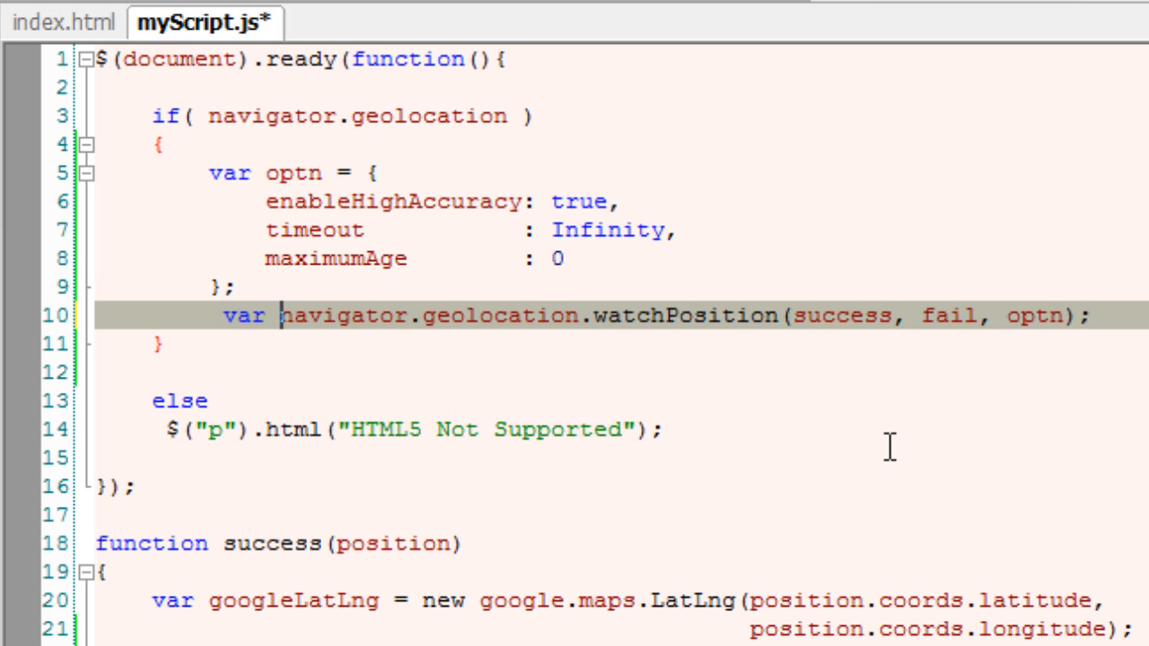
{"action": "type", "text": "watch"}
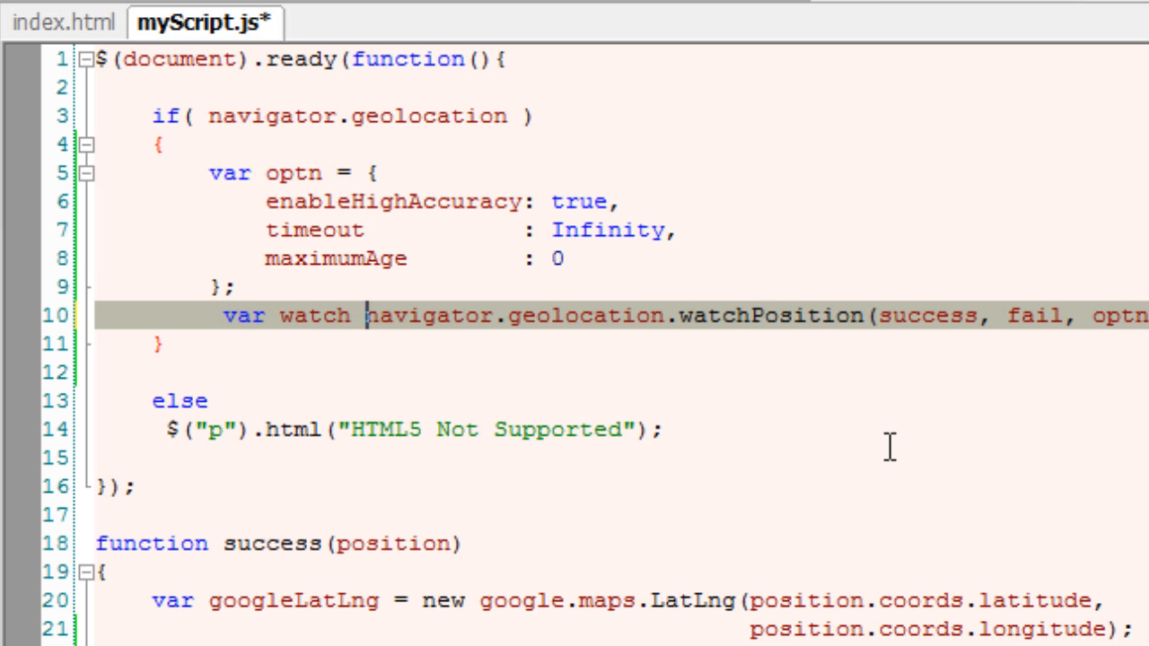
{"action": "type", "text": "ID ="}
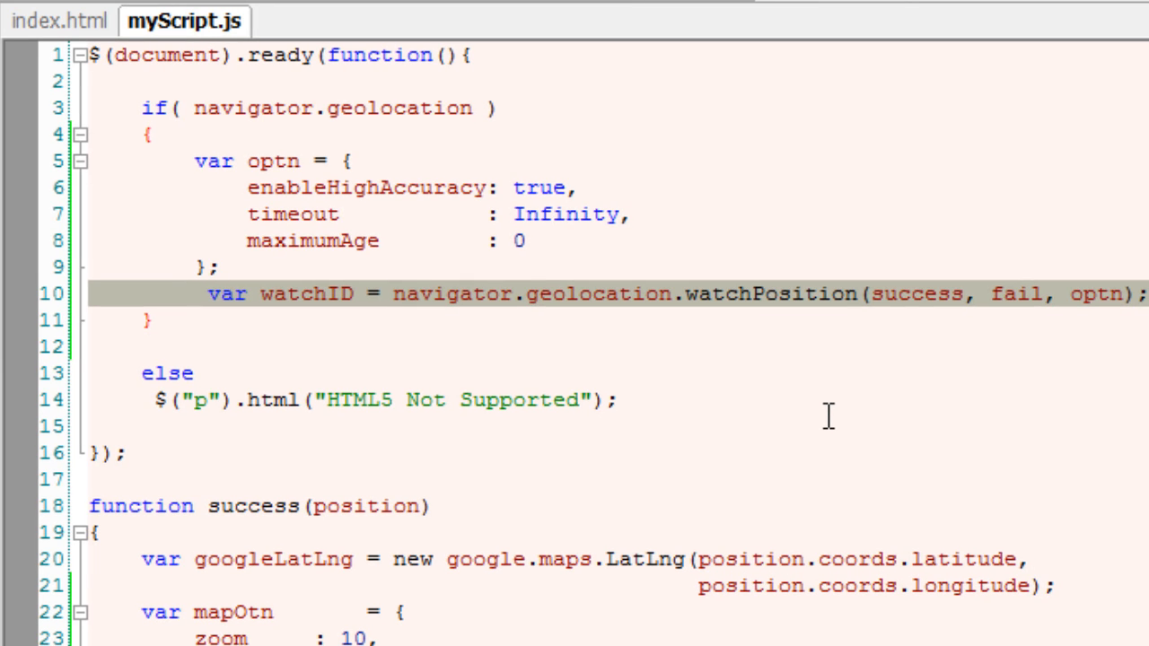
{"action": "left_click", "coordinate": [356, 294]}
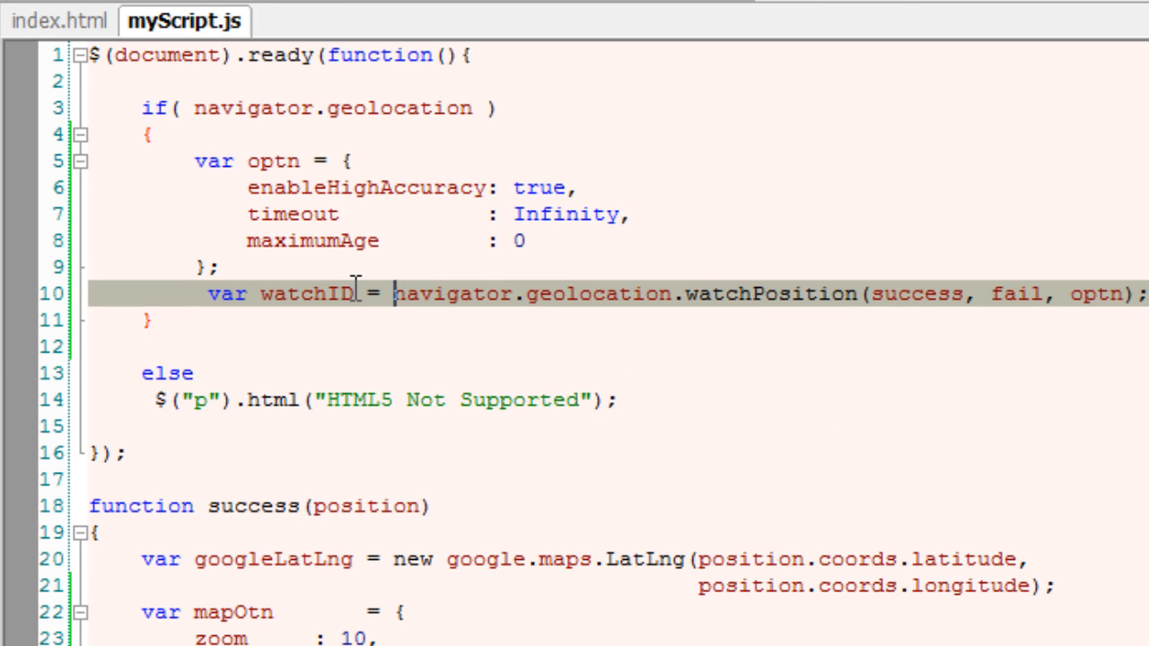
{"action": "mouse_move", "coordinate": [402, 372]}
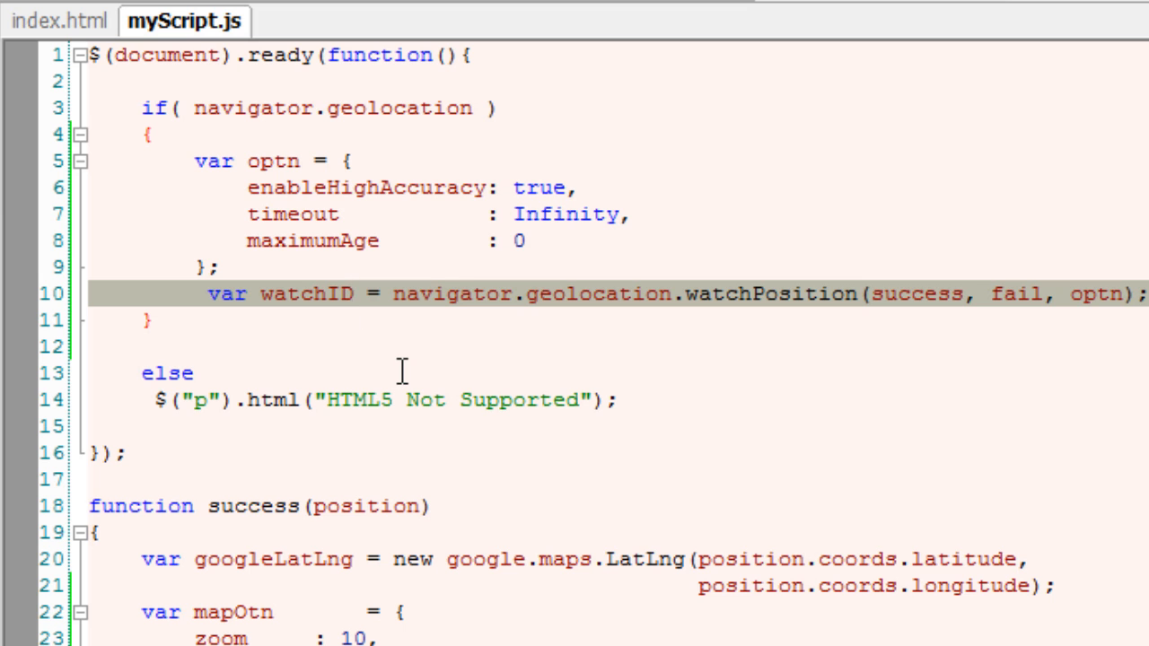
In index.html add a <button>Stop</button> element after the map paragraph
{"action": "left_click", "coordinate": [59, 22]}
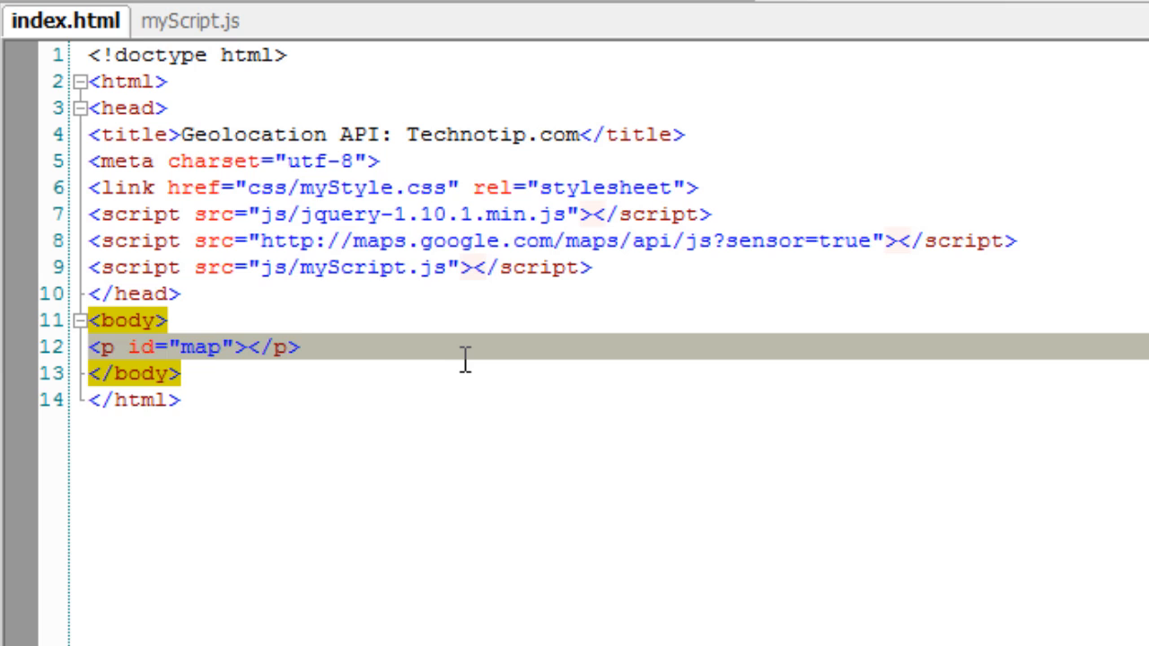
{"action": "type", "text": "<button></button>"}
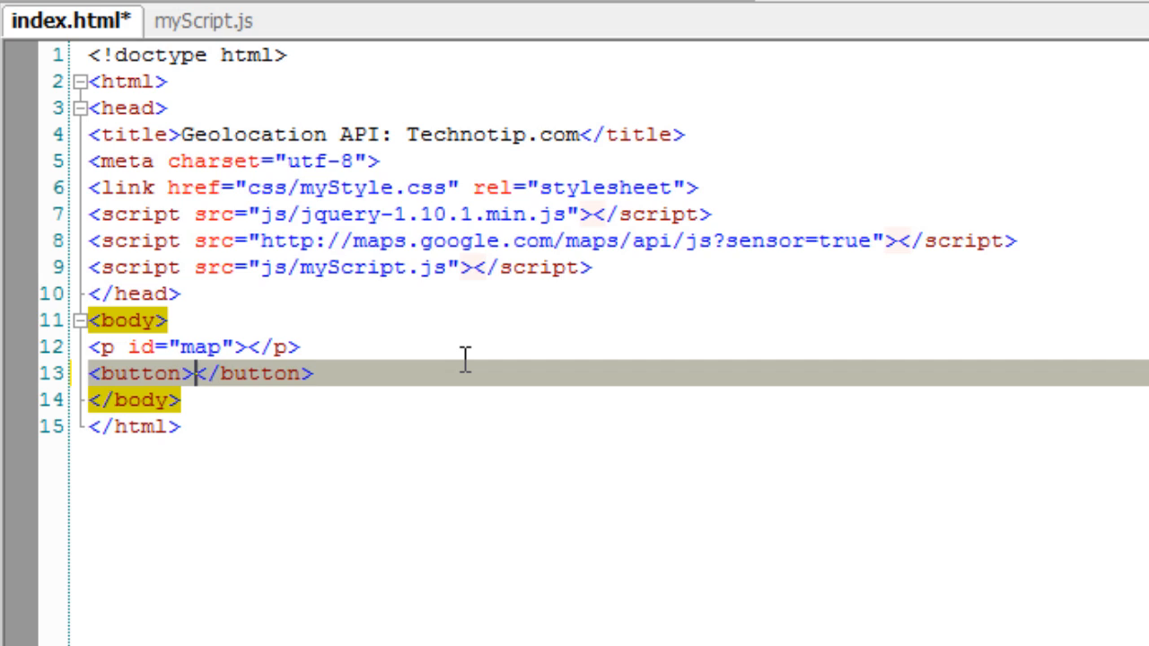
{"action": "type", "text": "Stop"}
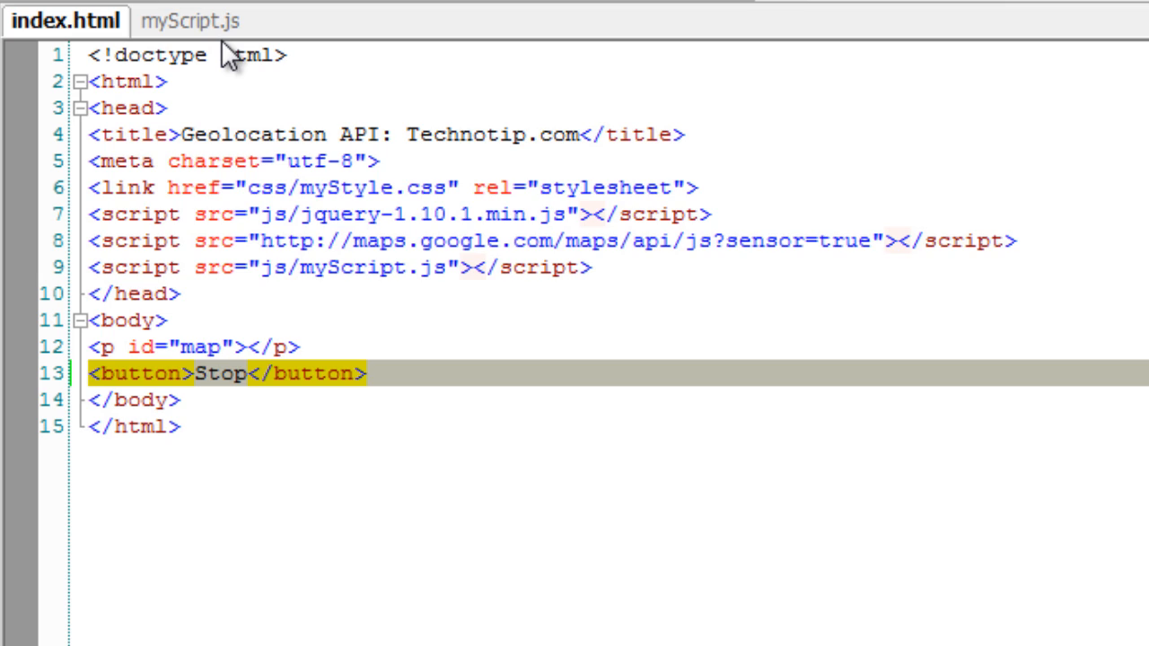
Declare var watchID at the top of myScript.js
{"action": "left_click", "coordinate": [189, 22]}
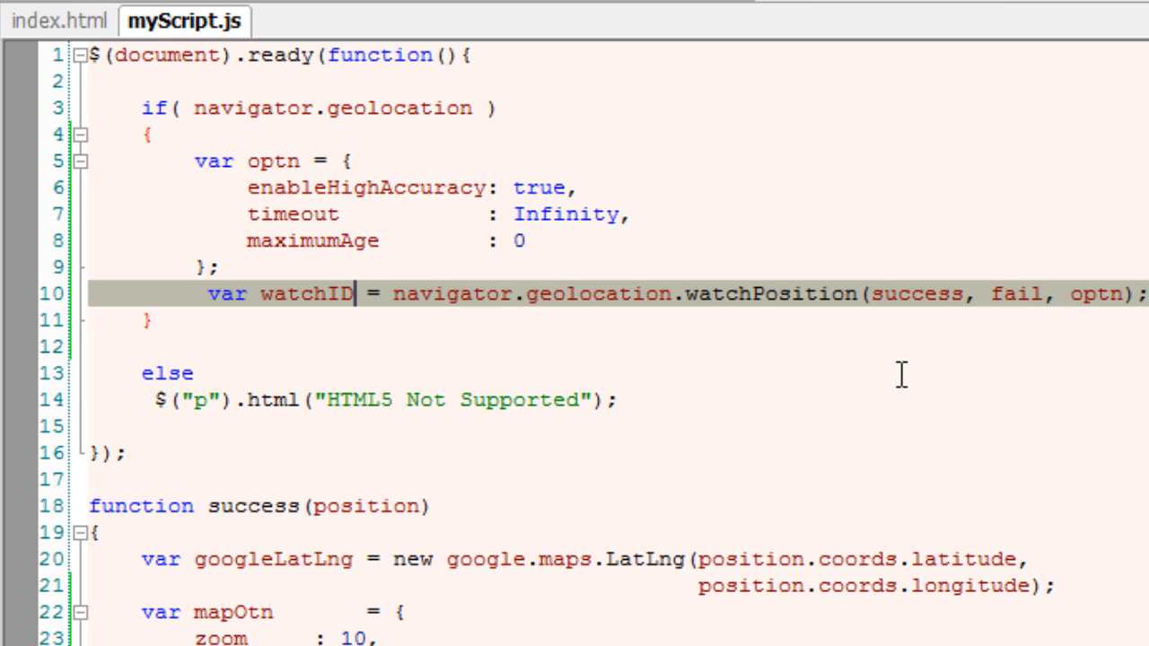
{"action": "left_click", "coordinate": [427, 453]}
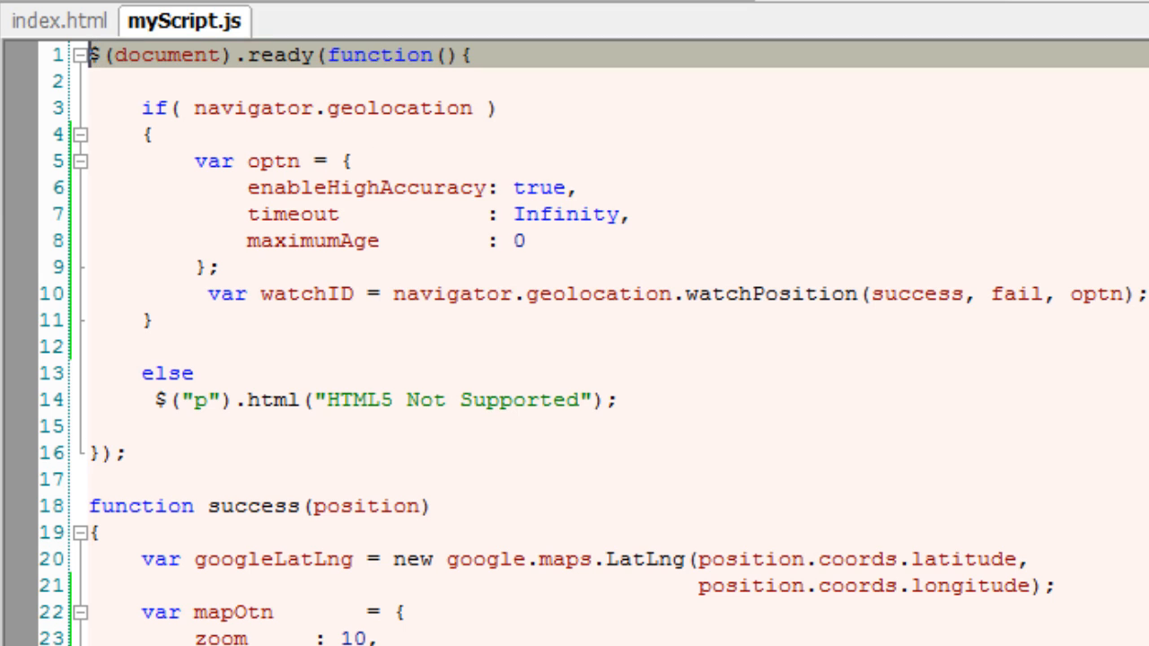
{"action": "type", "text": "var wat"}
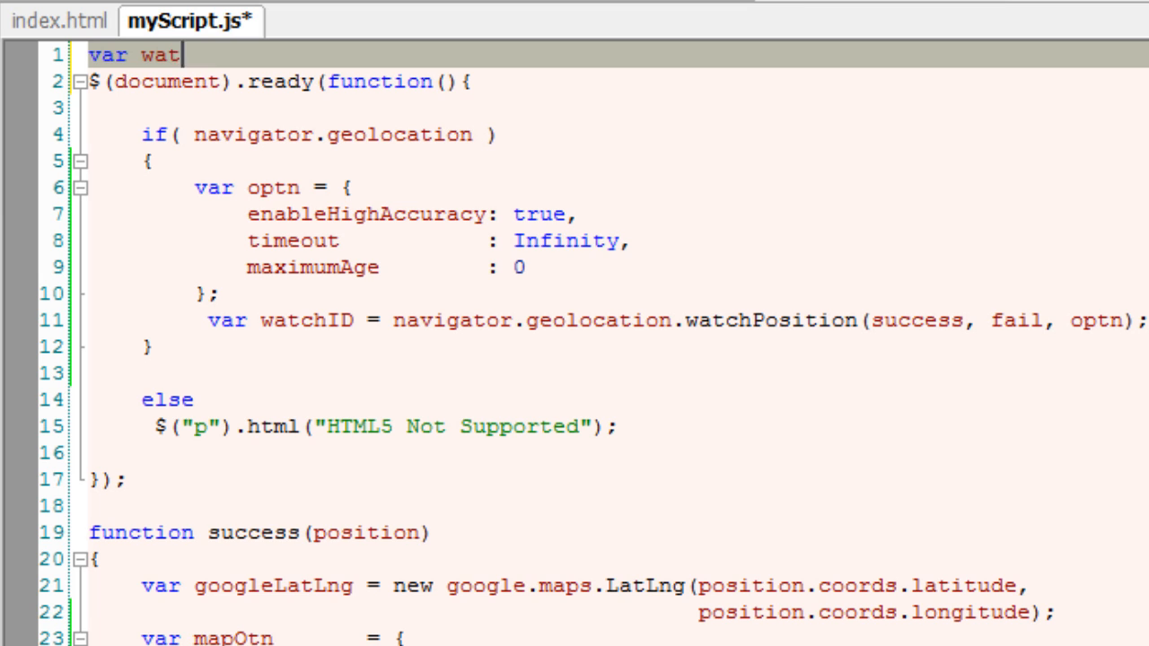
{"action": "type", "text": "chID = null;"}
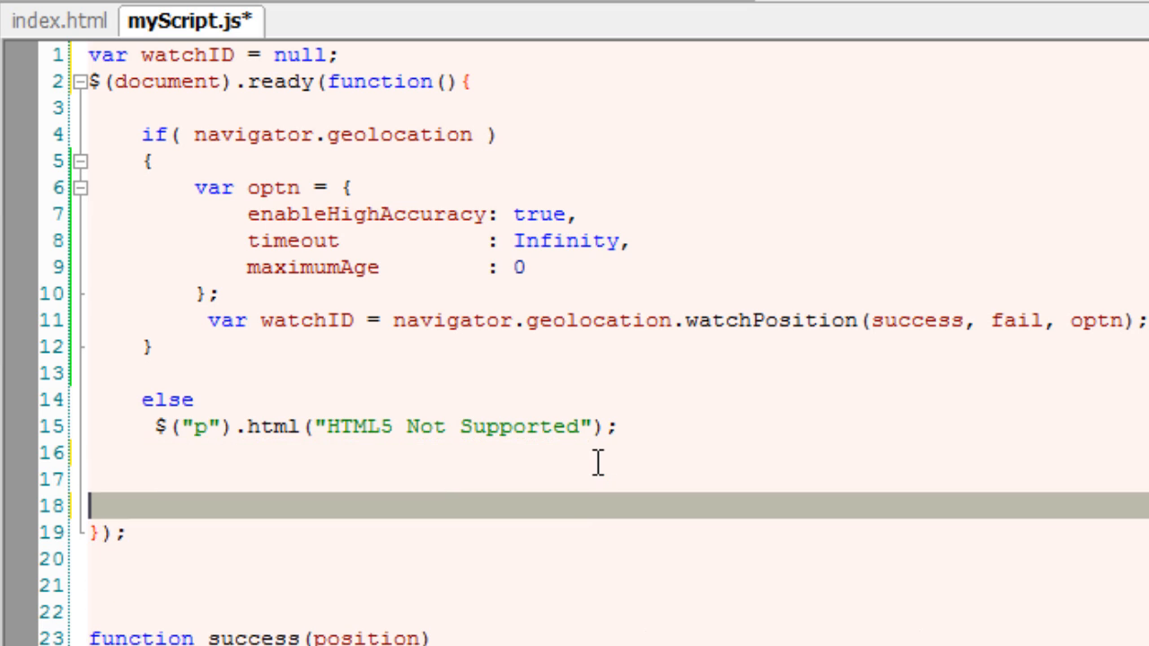
Add a jQuery $("button").click(function() {...}) handler
{"action": "type", "text": "$"}
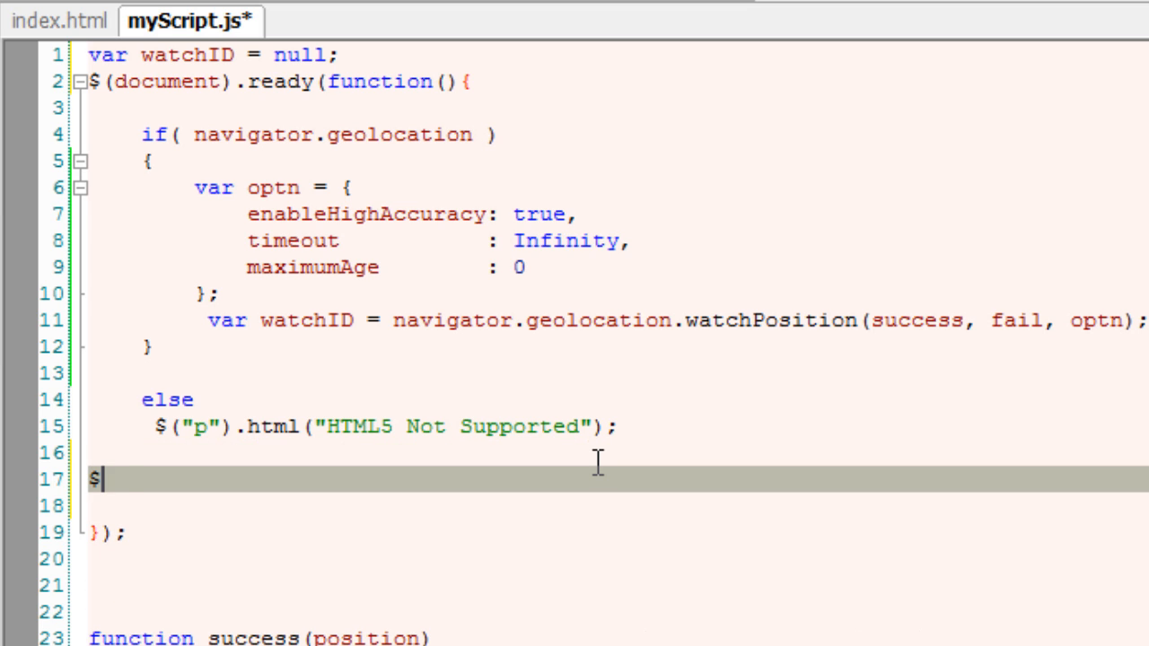
{"action": "type", "text": "(\"\")"}
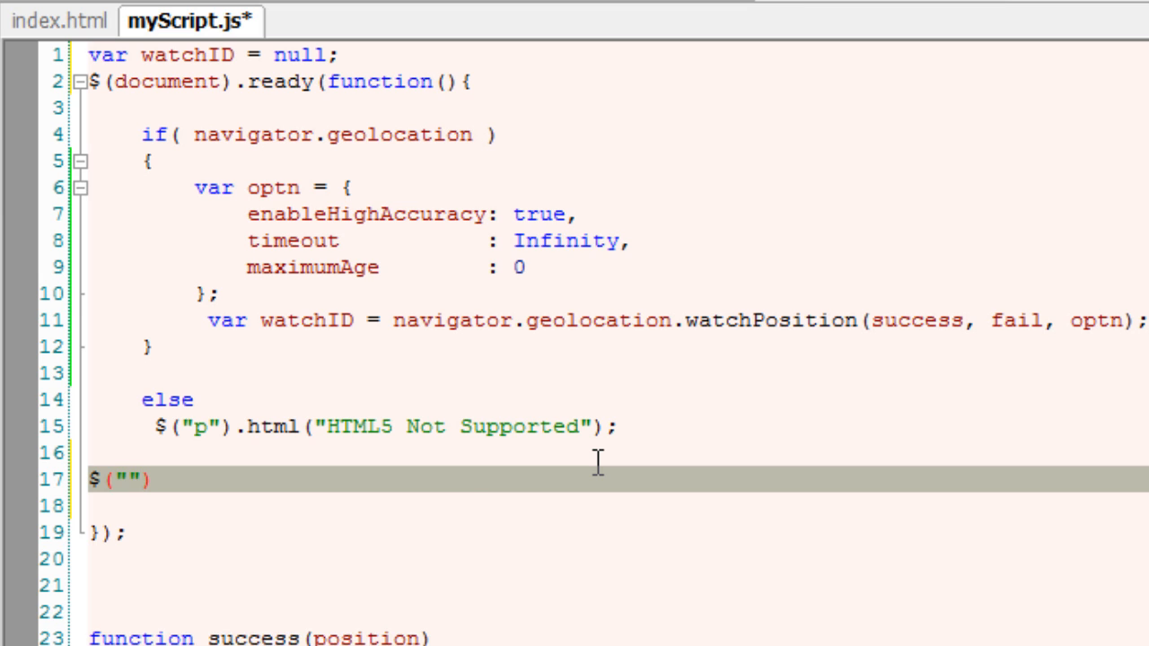
{"action": "type", "text": "button"}
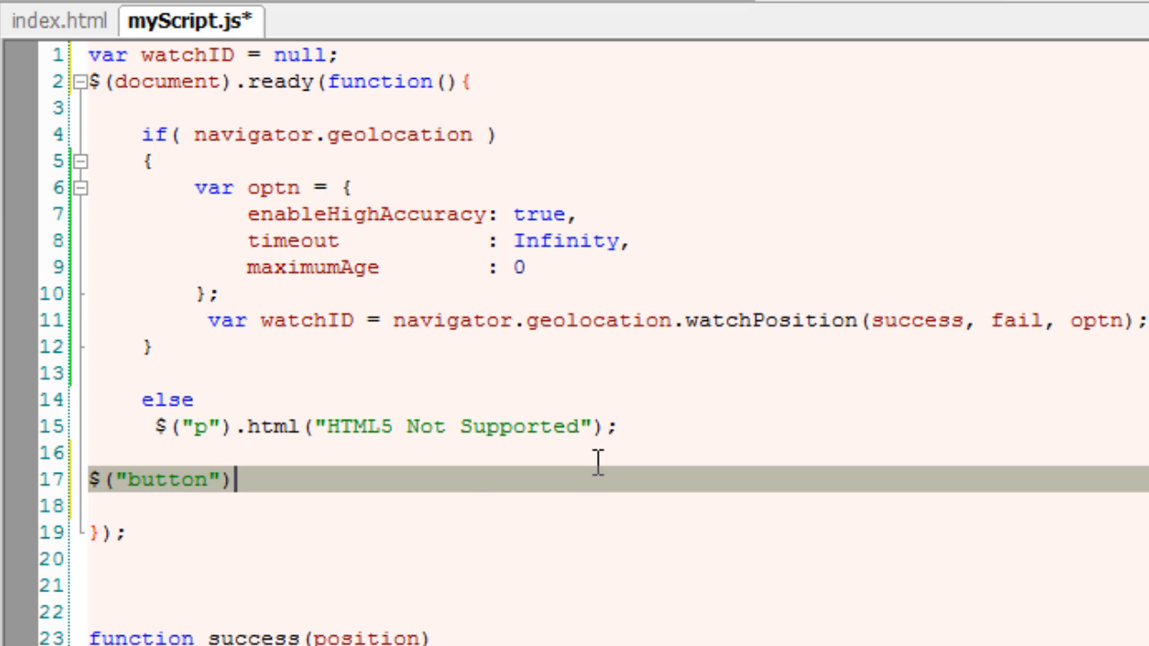
{"action": "type", "text": ".click()"}
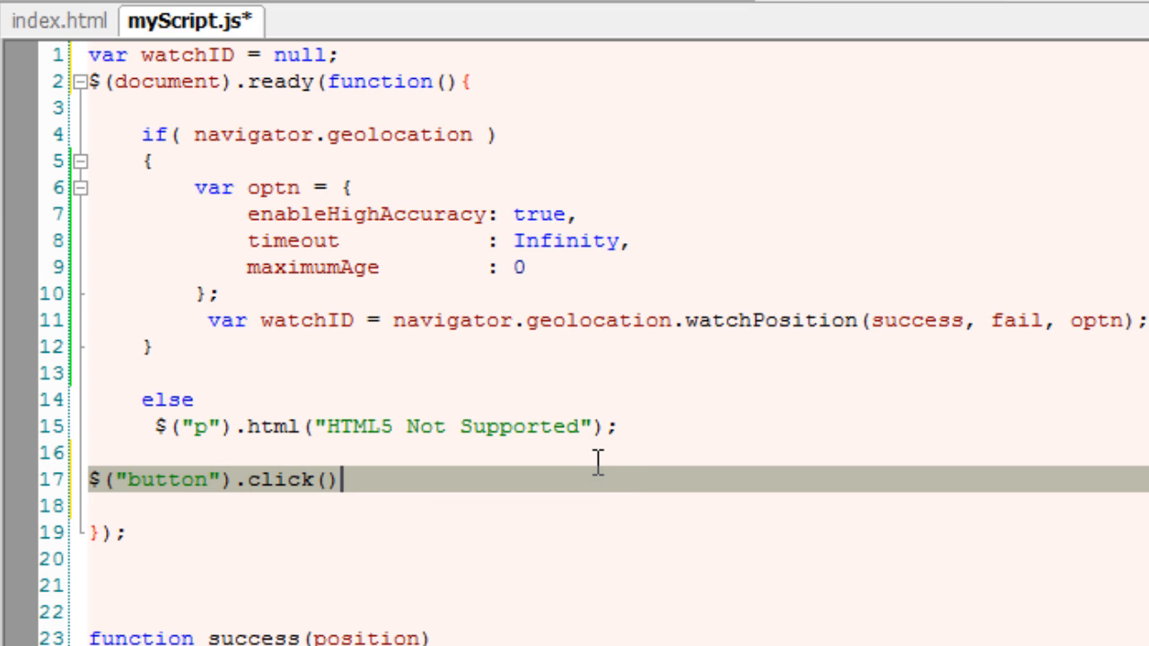
{"action": "type", "text": ";"}
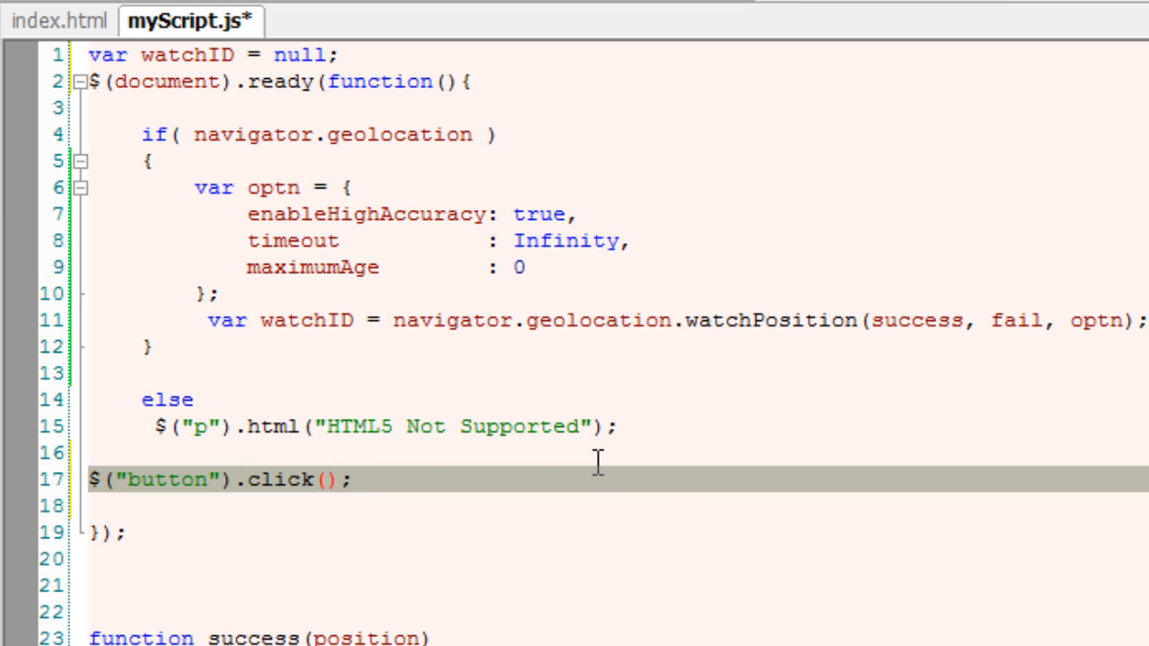
{"action": "type", "text": "function()"}
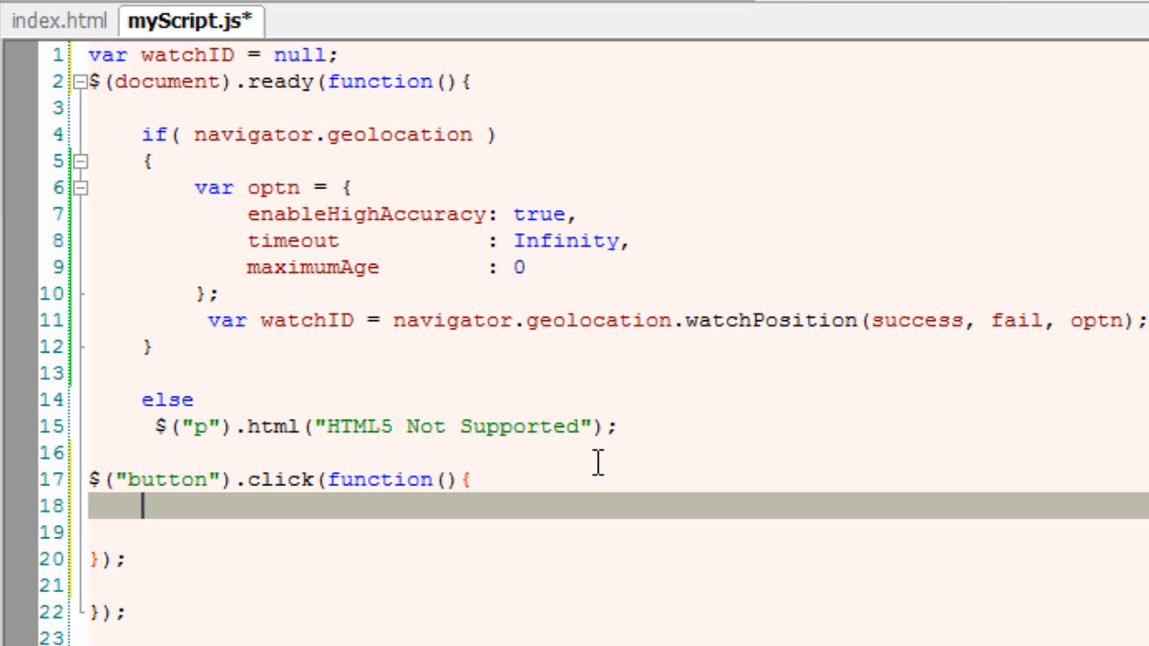
{"action": "key", "text": "Return"}
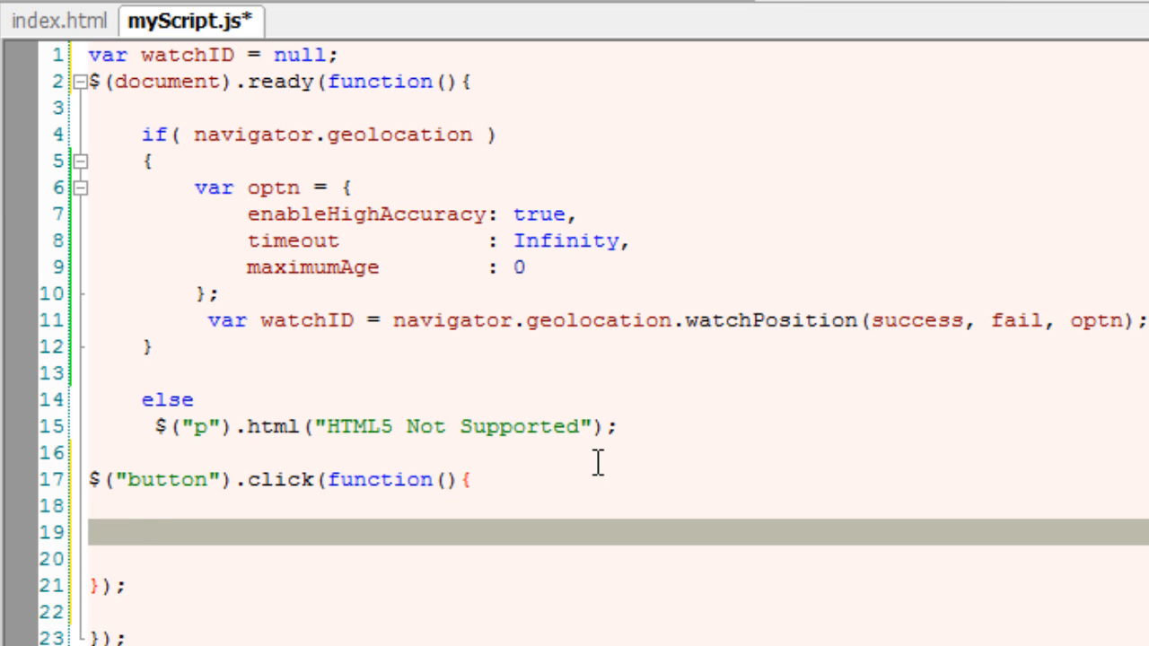
Inside the handler, call navigator.geolocation.clearWatch(watchID) when watchID is set
{"action": "type", "text": "if()"}
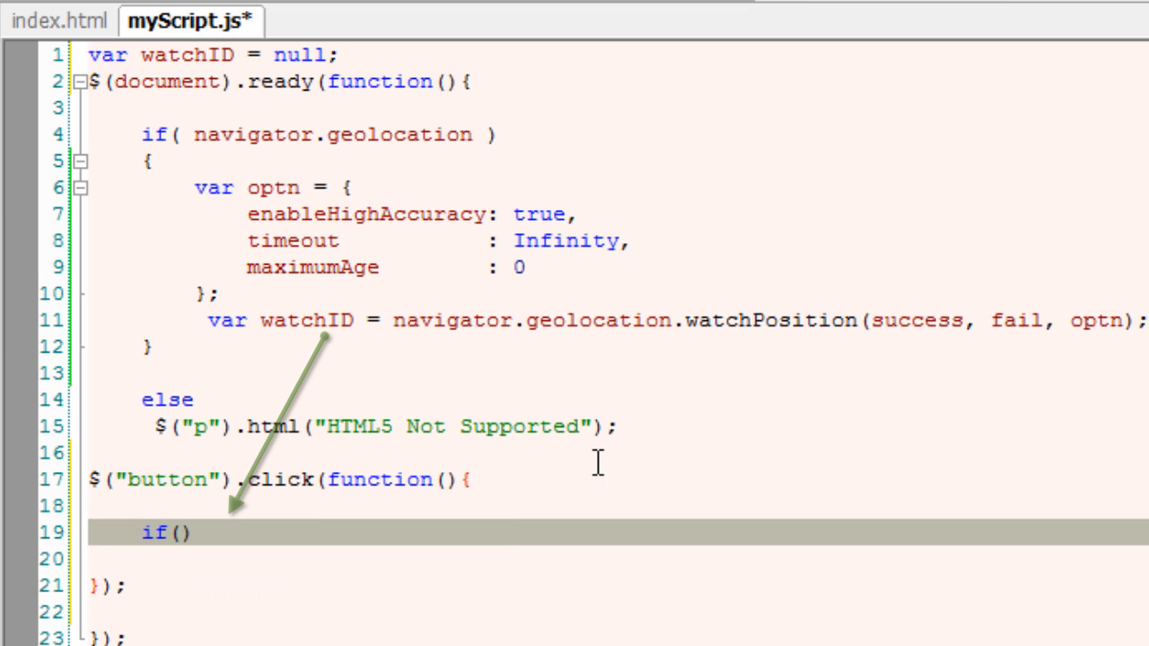
{"action": "type", "text": "watchID"}
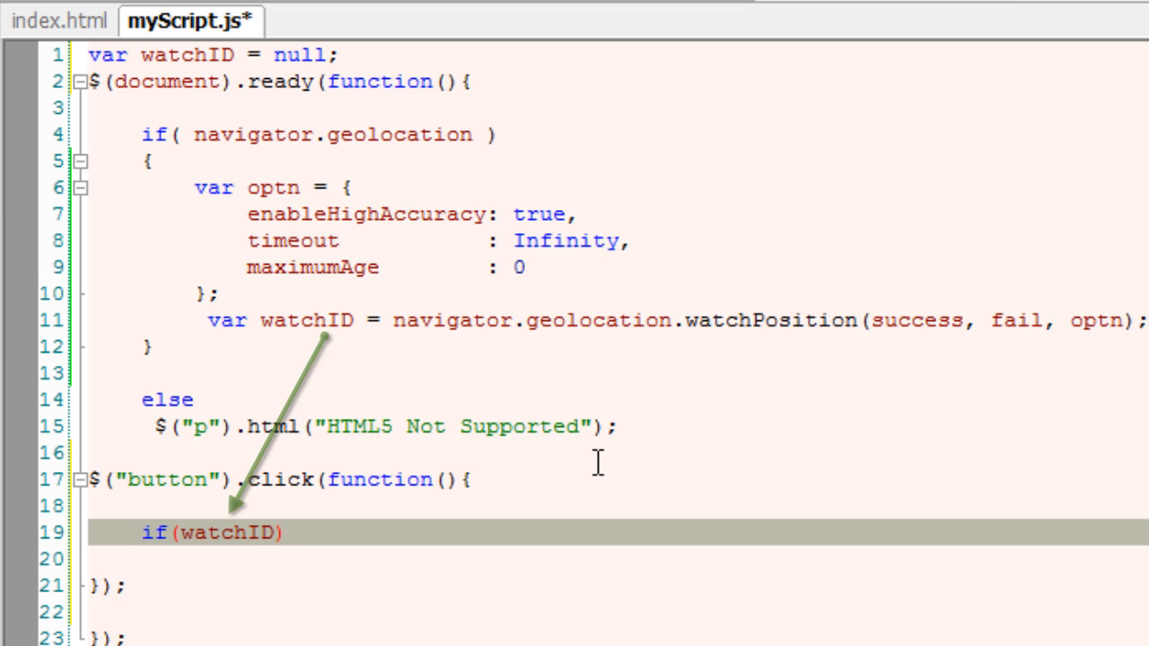
{"action": "type", "text": "navigator"}
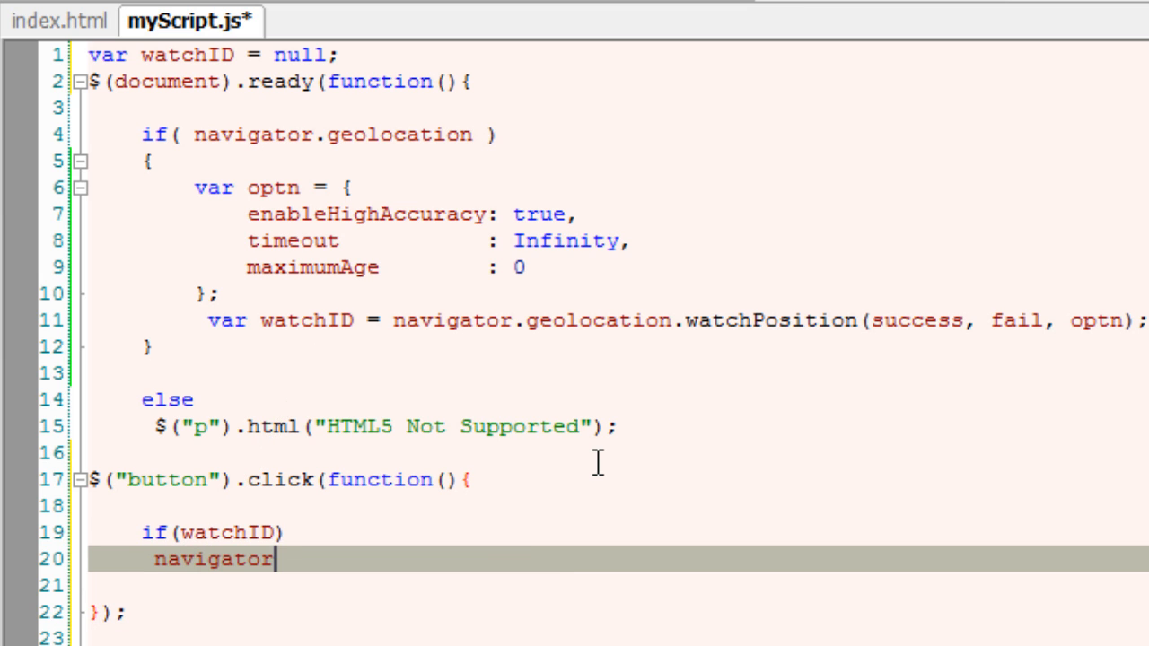
{"action": "type", "text": ".geolocatio"}
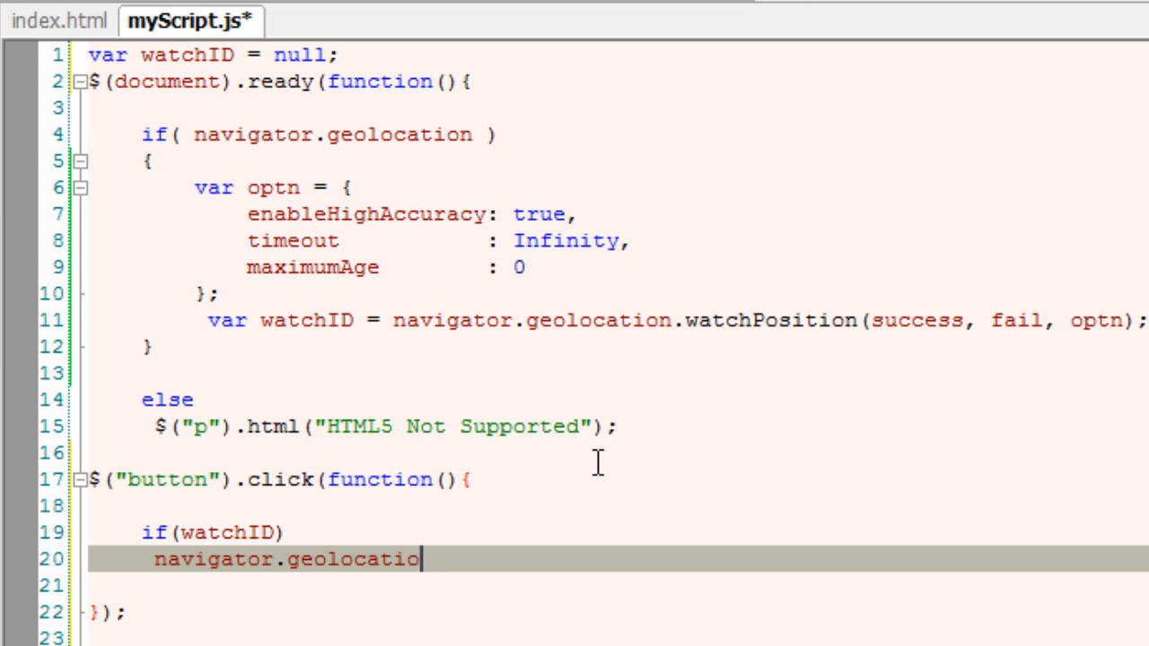
{"action": "type", "text": "n"}
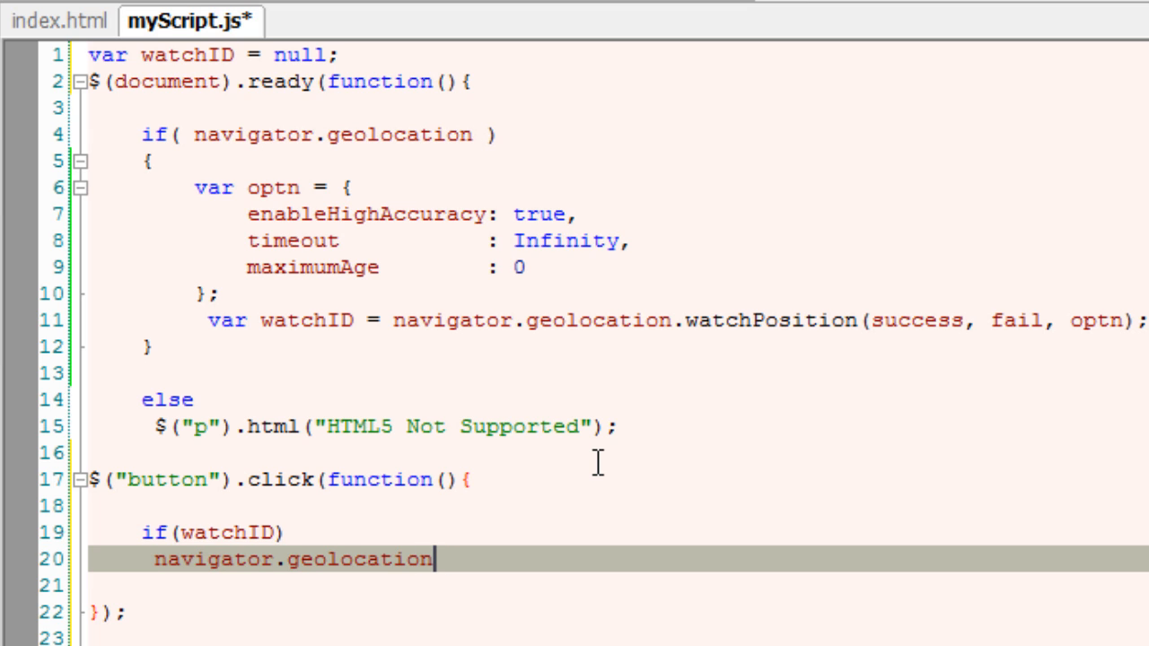
{"action": "type", "text": ".c"}
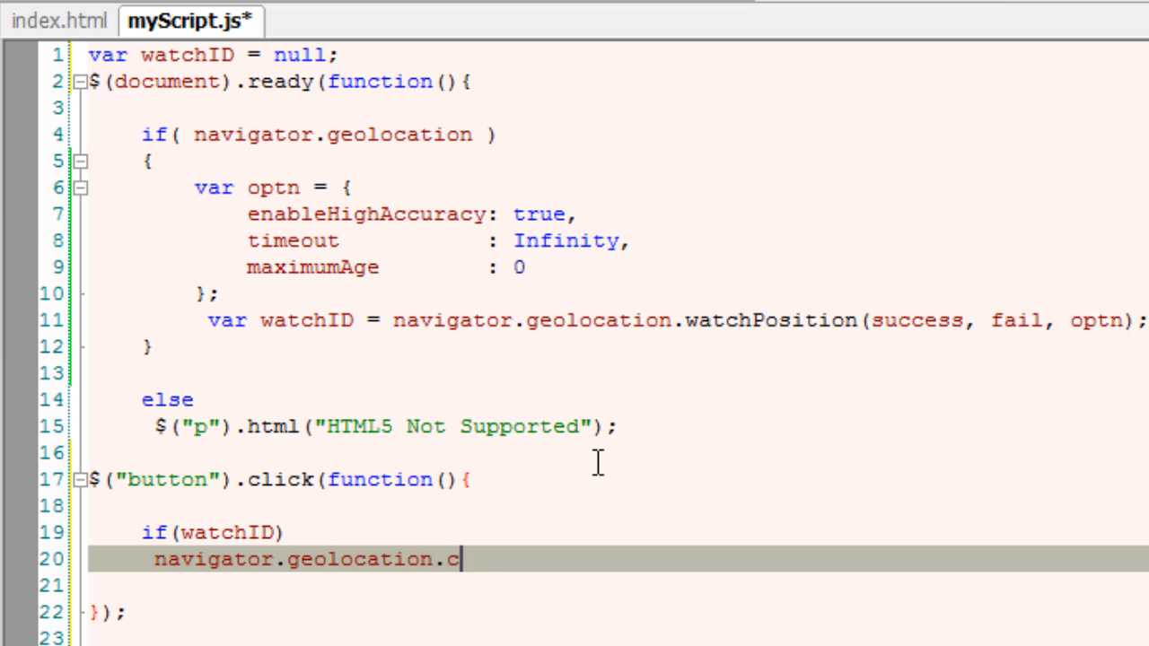
{"action": "type", "text": "learWatch"}
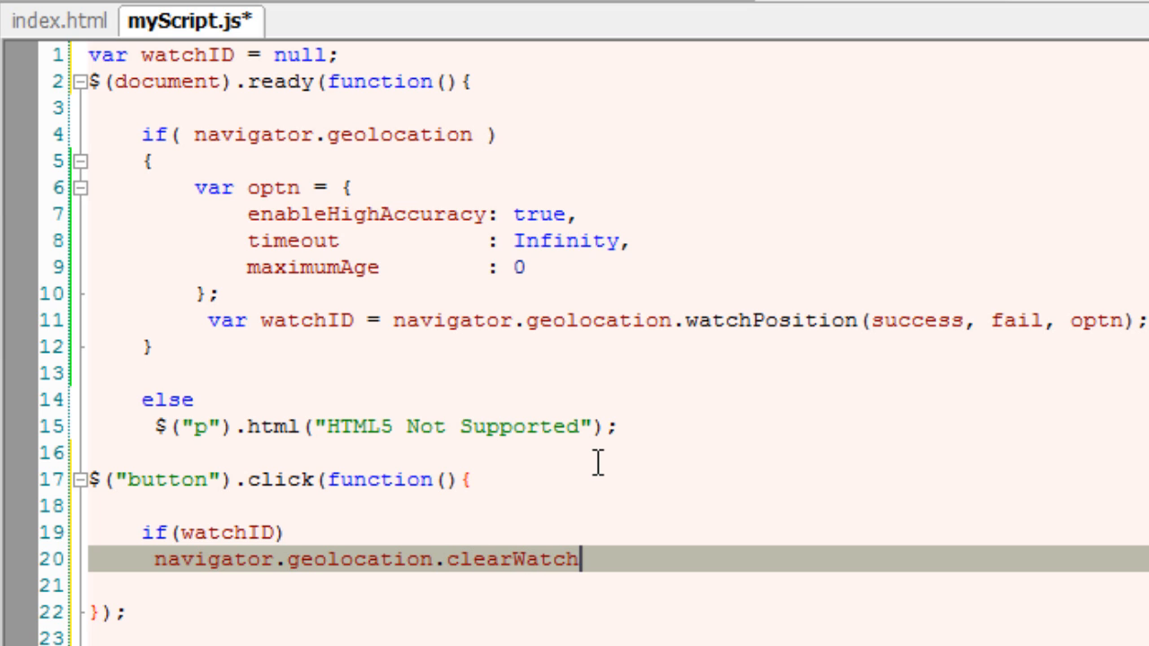
{"action": "type", "text": "();"}
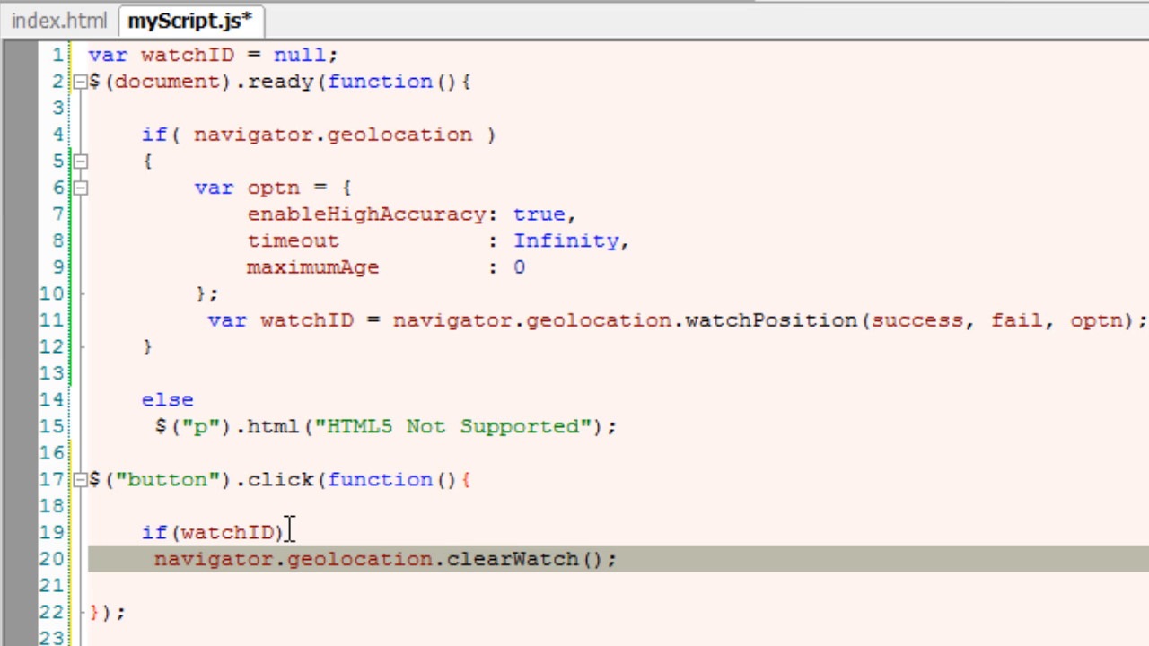
{"action": "double_click", "coordinate": [230, 531]}
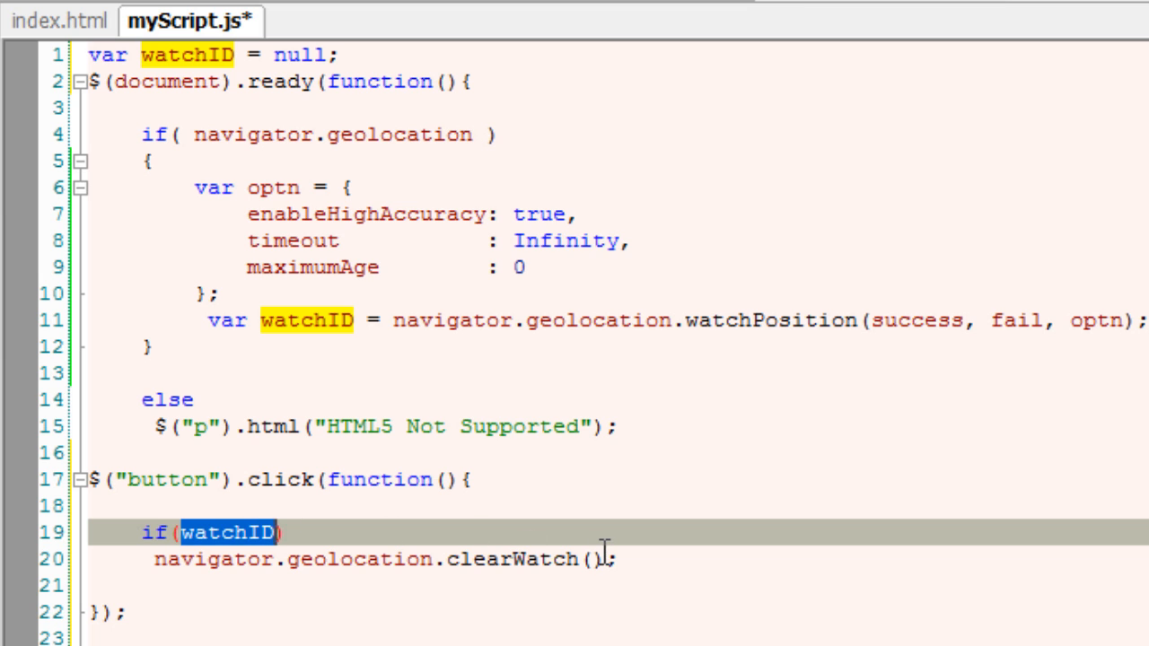
{"action": "type", "text": "watchID"}
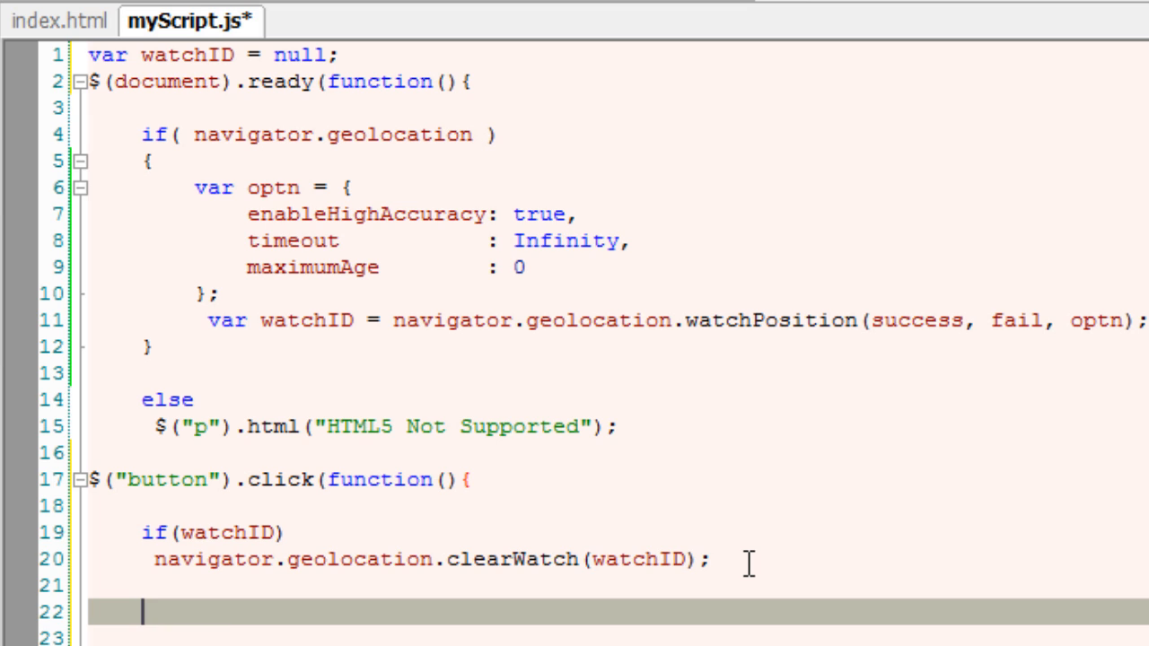
Reset watchID = null after clearing the watch
{"action": "type", "text": "watchID"}
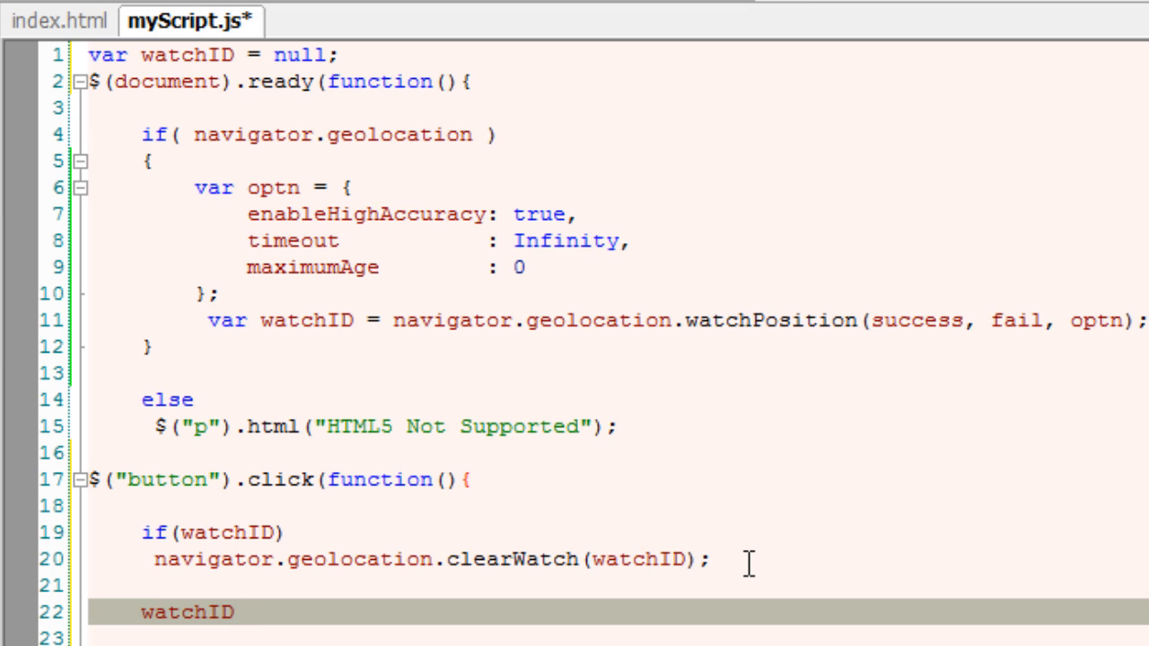
{"action": "type", "text": "= null;"}
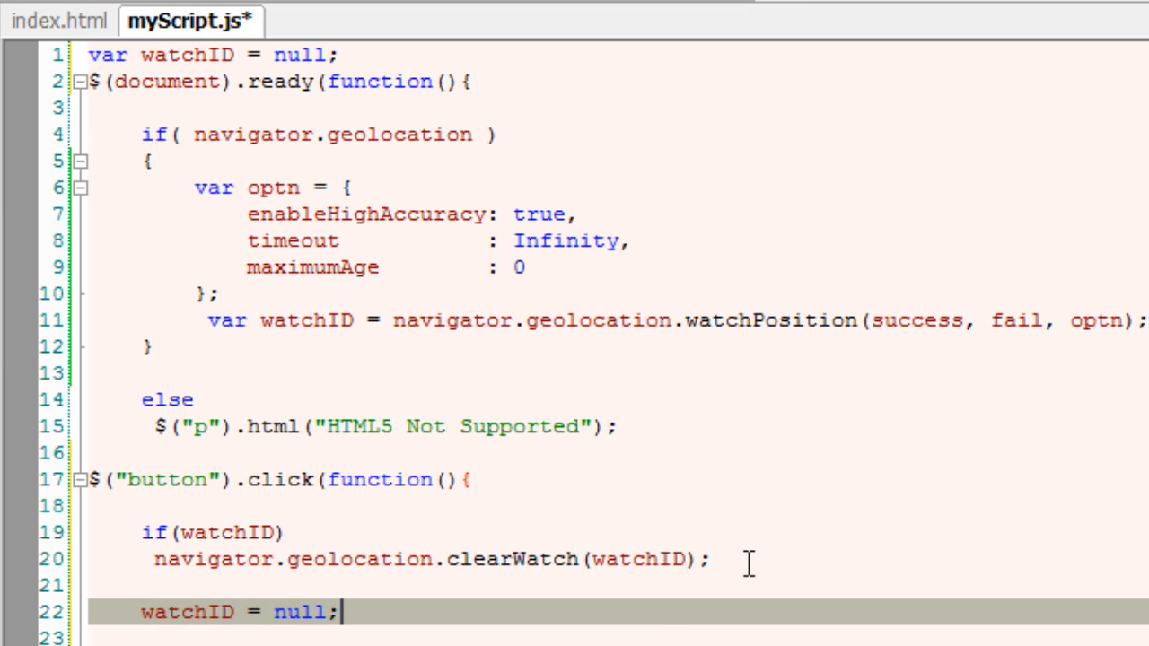
Save myScript.js before testing the map page in the browser
{"action": "key", "text": "ctrl+s"}
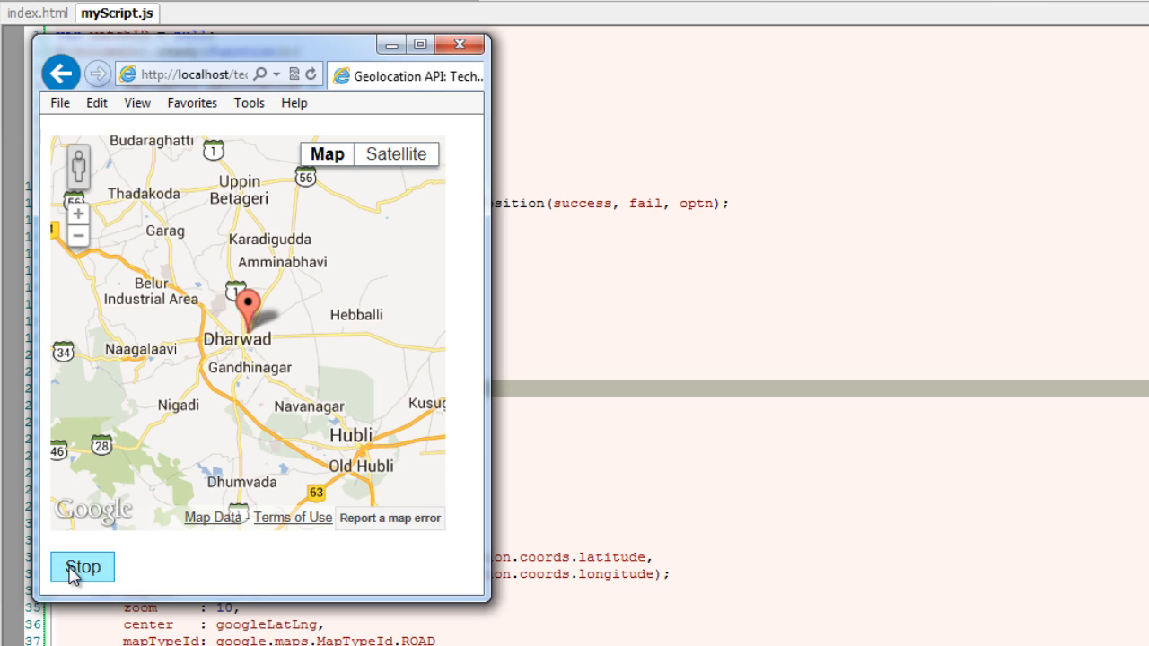
{"action": "mouse_move", "coordinate": [176, 563]}
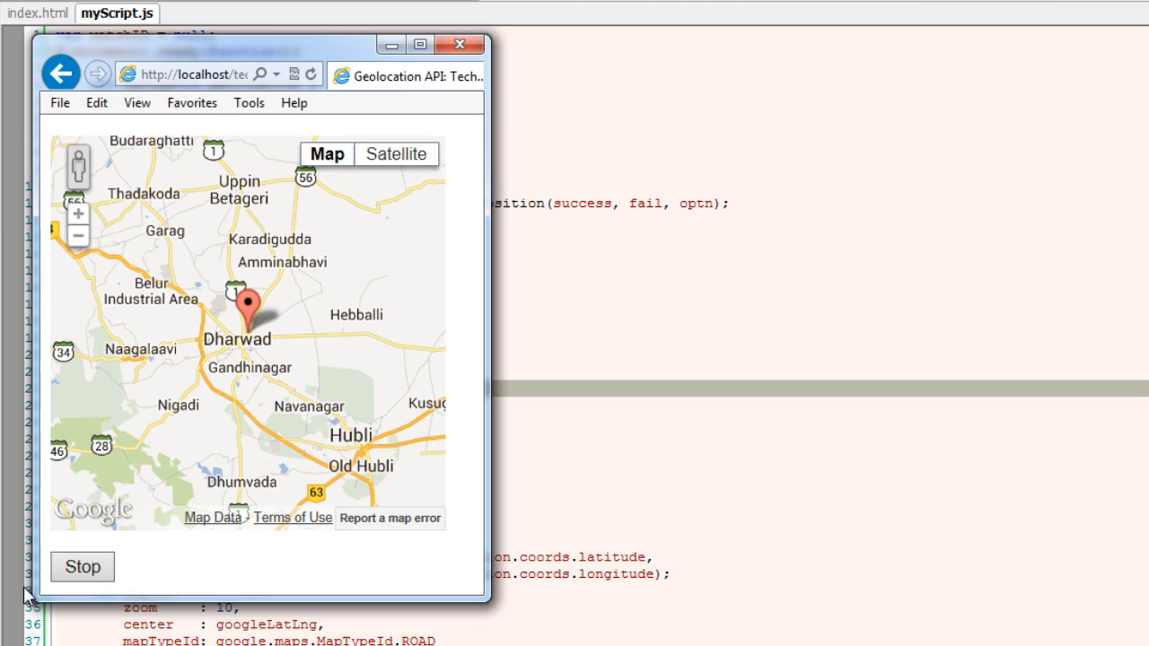
End the click handler with a return false; statement after watchID = null
{"action": "left_click", "coordinate": [460, 45]}
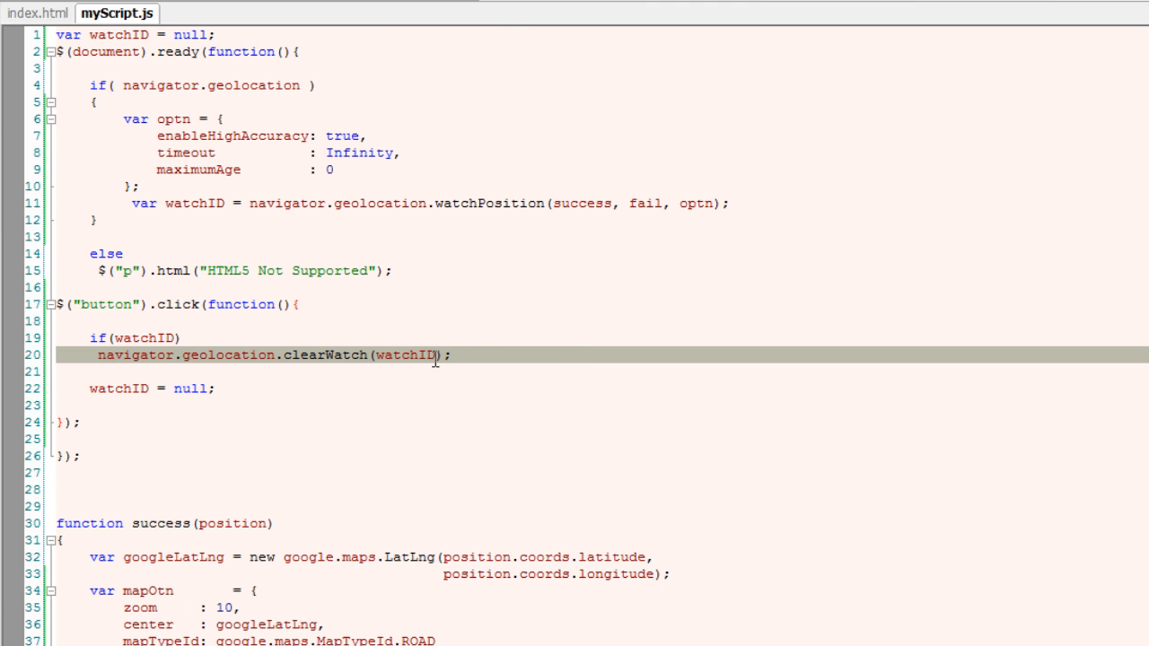
{"action": "left_click", "coordinate": [273, 406]}
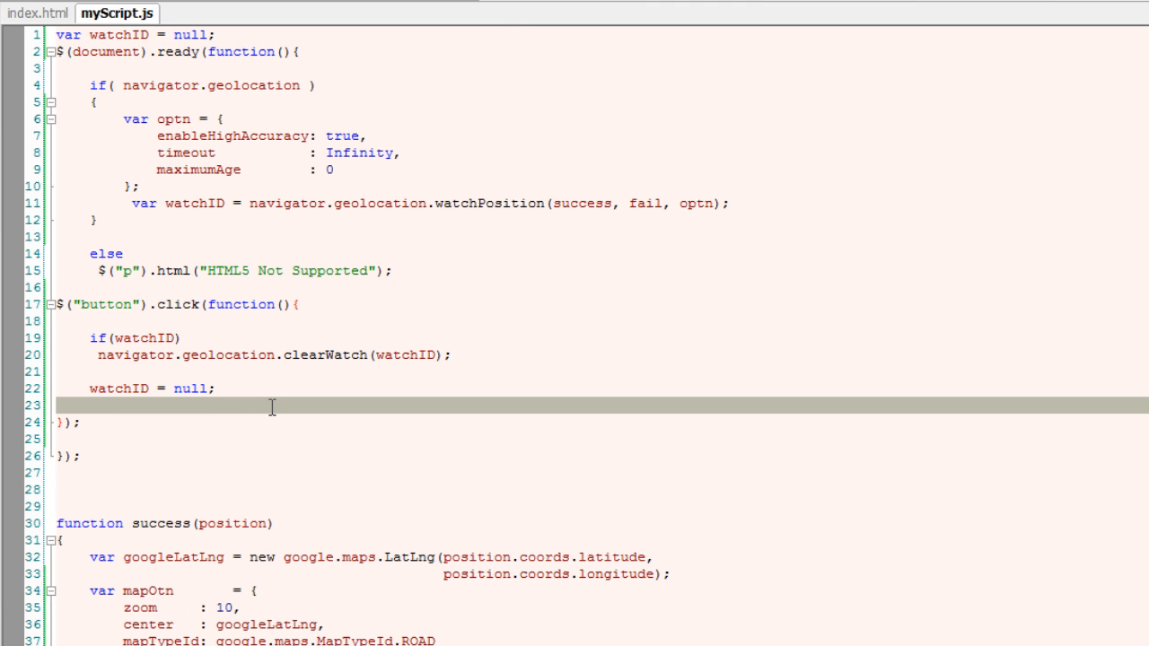
{"action": "type", "text": "retur"}
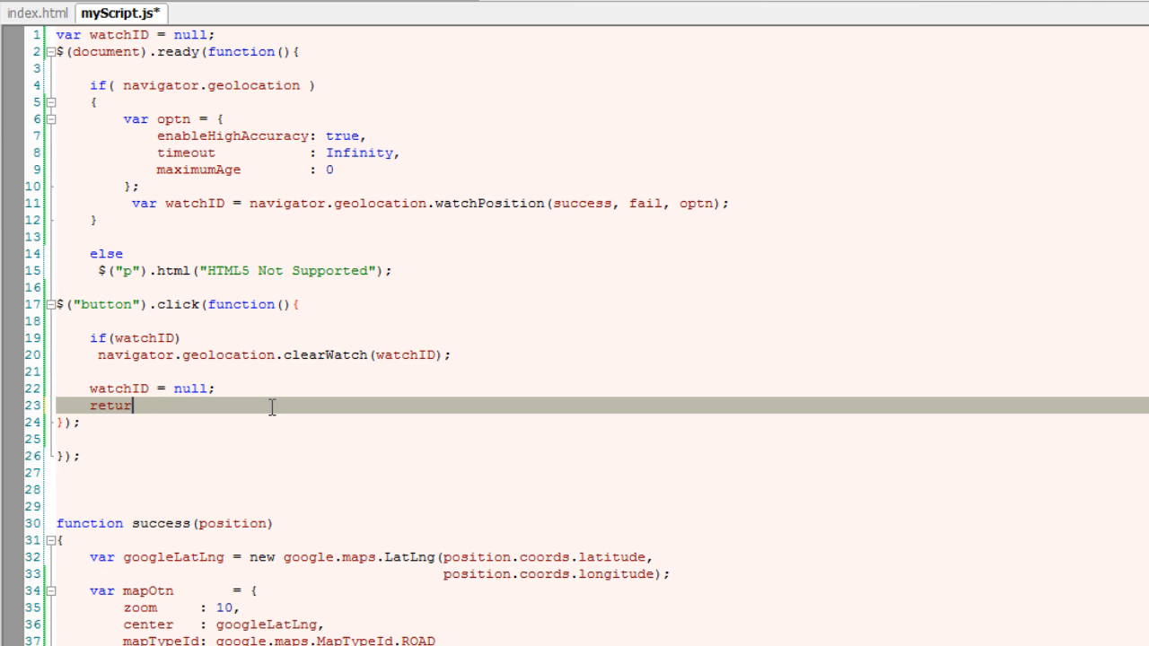
{"action": "type", "text": "n false';"}
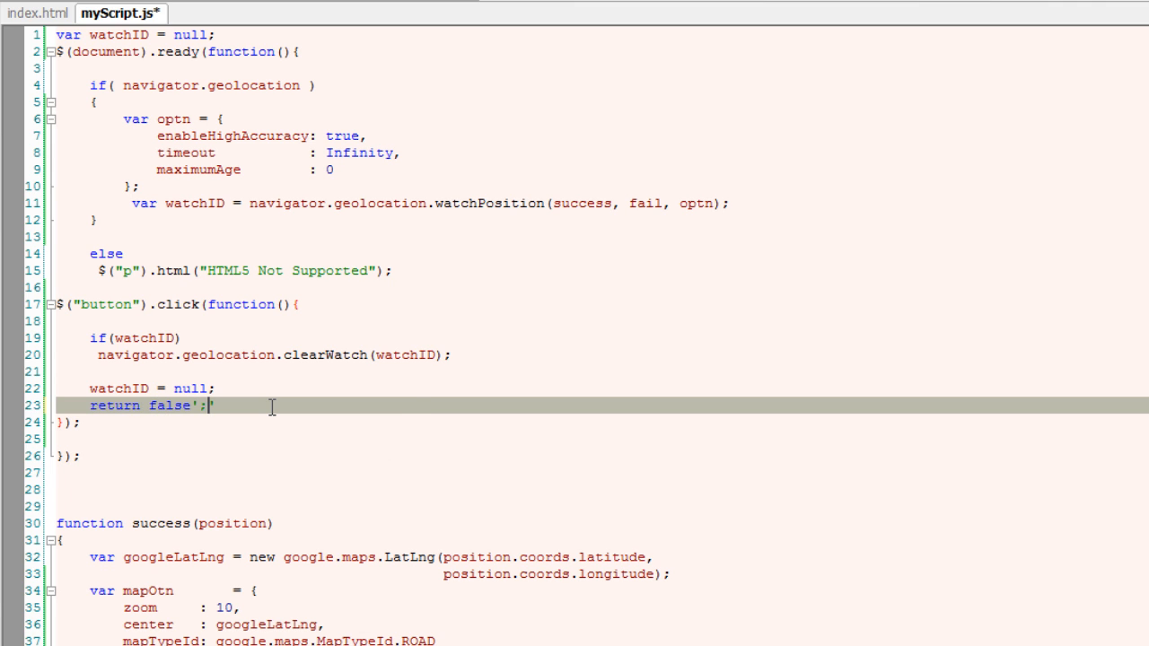
Correct the typo and save the script for retesting the Stop handler
{"action": "key", "text": "Backspace"}
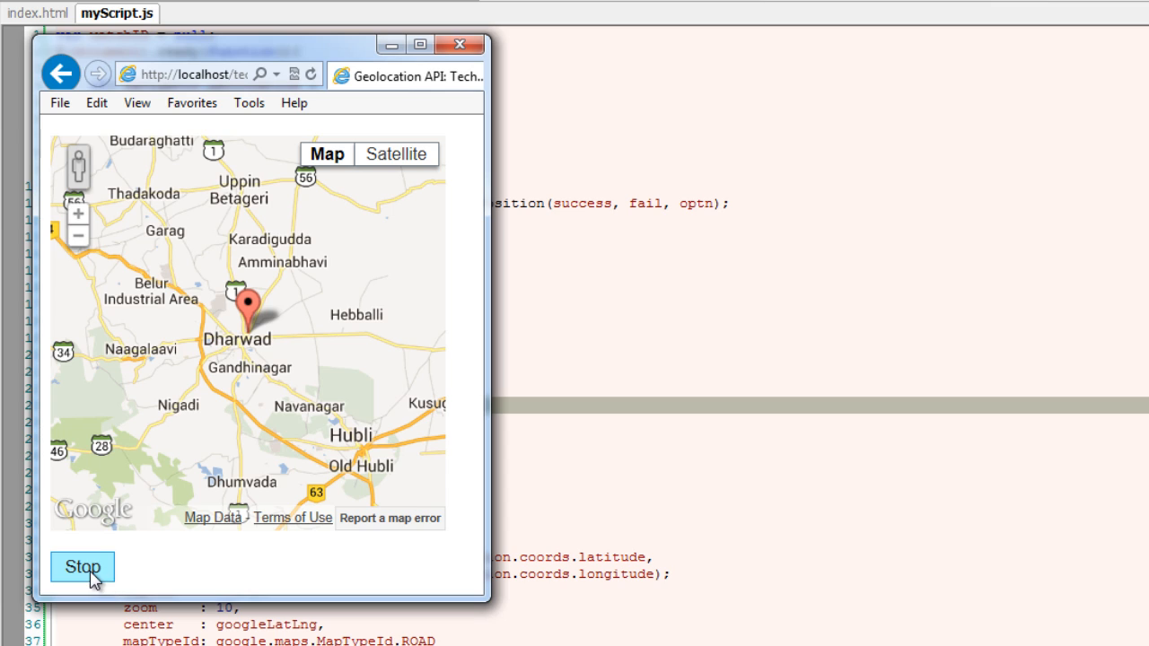
{"action": "mouse_move", "coordinate": [249, 553]}
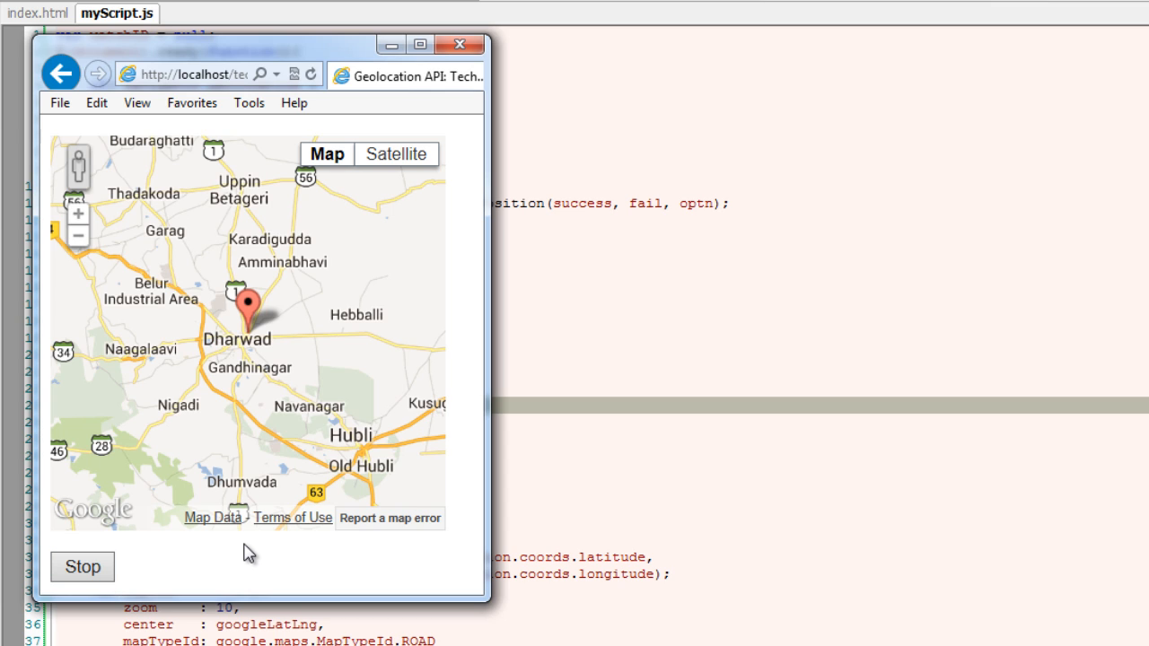